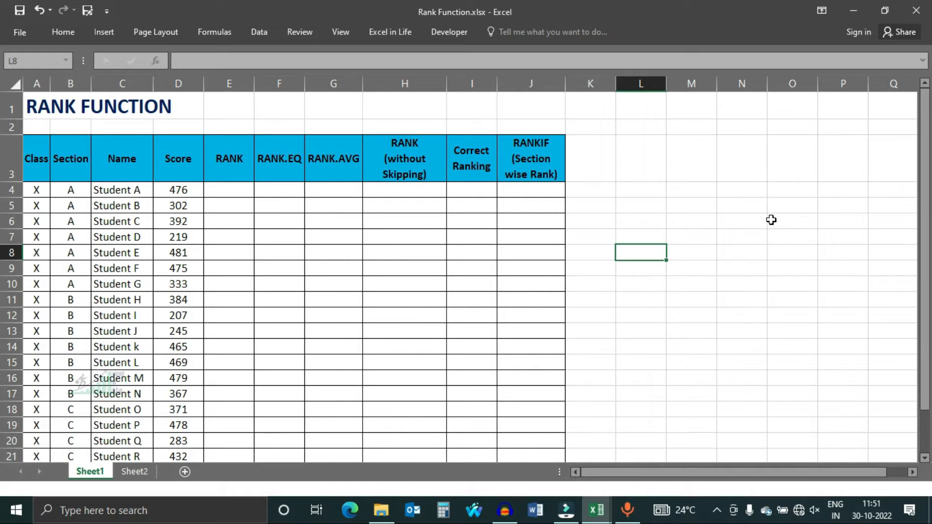
Step: Start a =RANK formula in Student A's RANK cell E4
type("=rank")
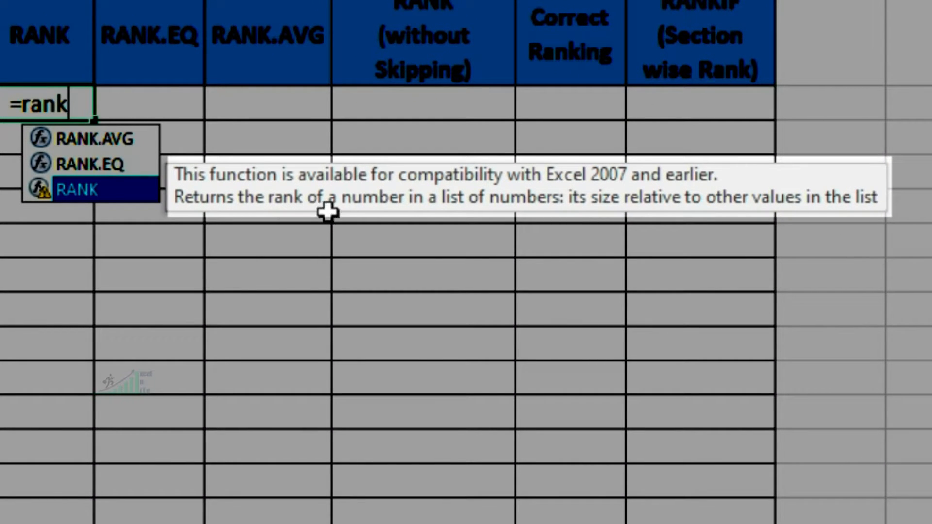
mouse_move(536, 216)
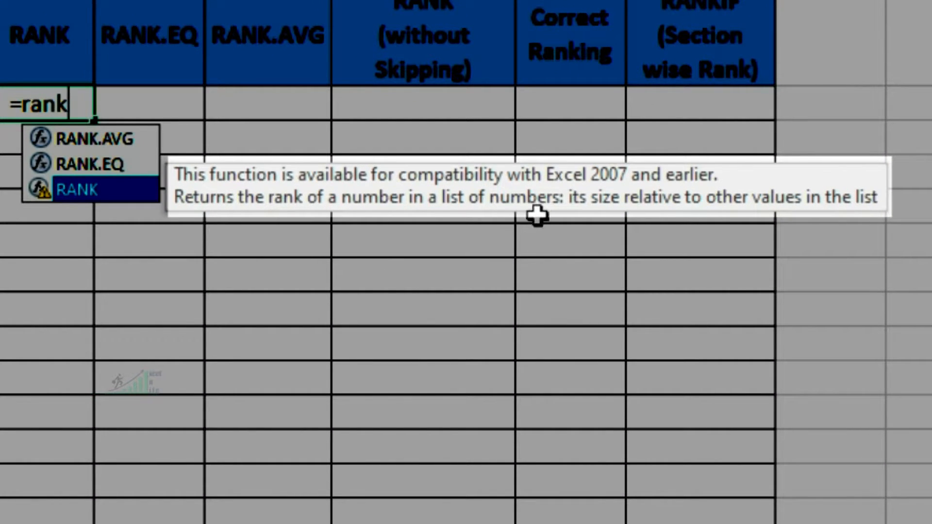
mouse_move(412, 234)
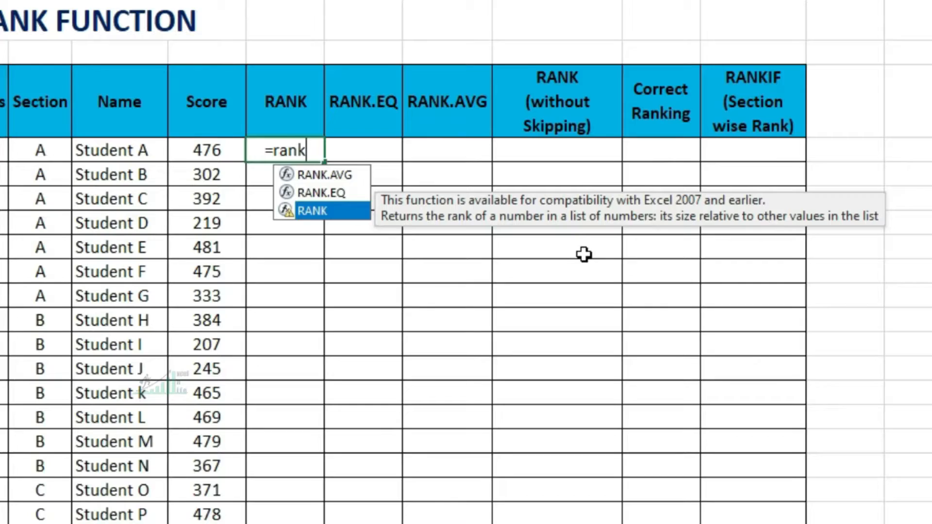
Step: Build =RANK(D4,$D$4:$D$26,0) ranking the score against the absolute Score column, descending
left_click(252, 157)
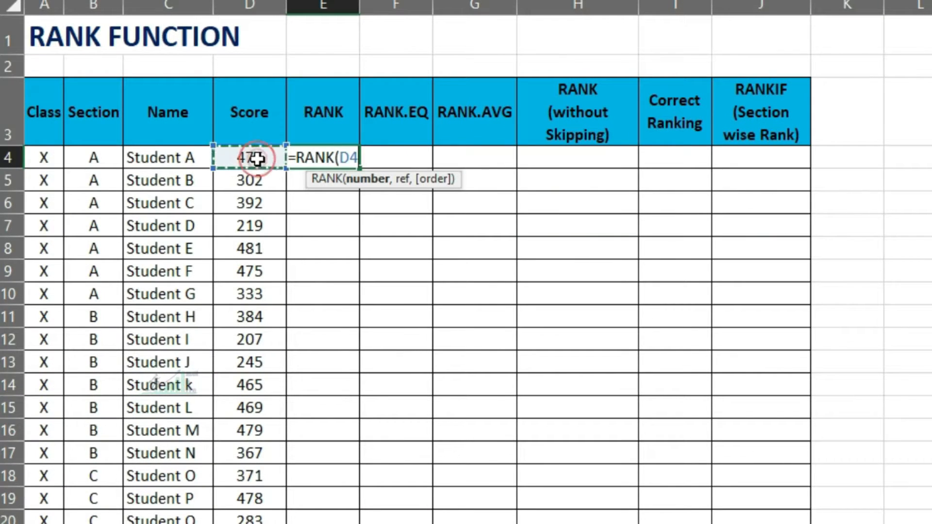
type(",")
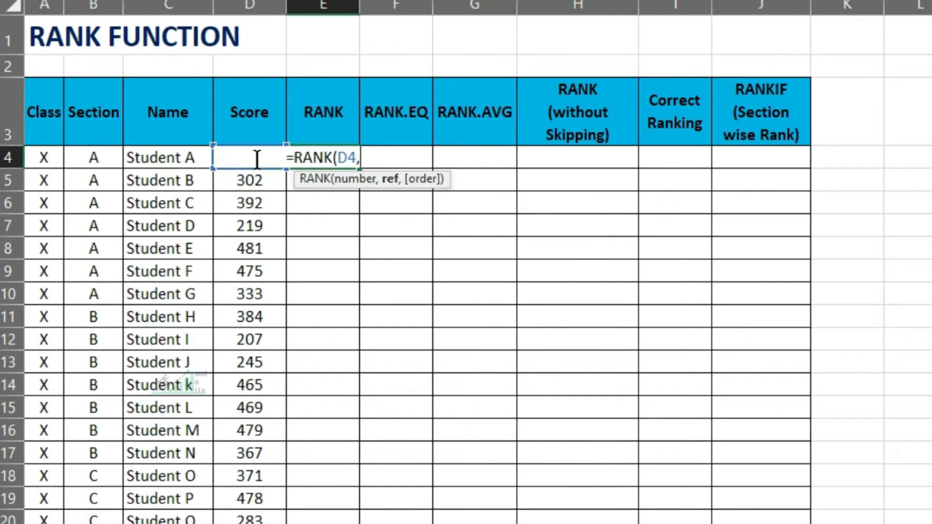
type("D4")
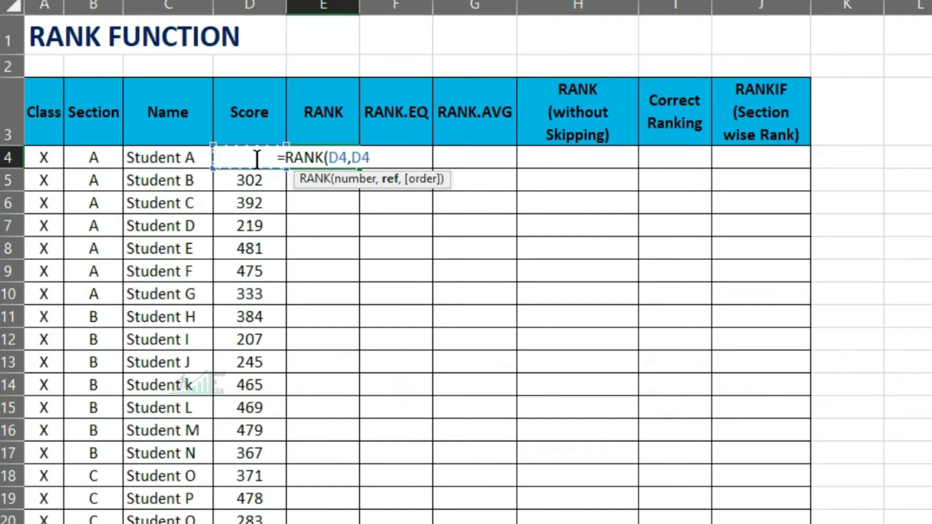
key("Ctrl+Shift+Down")
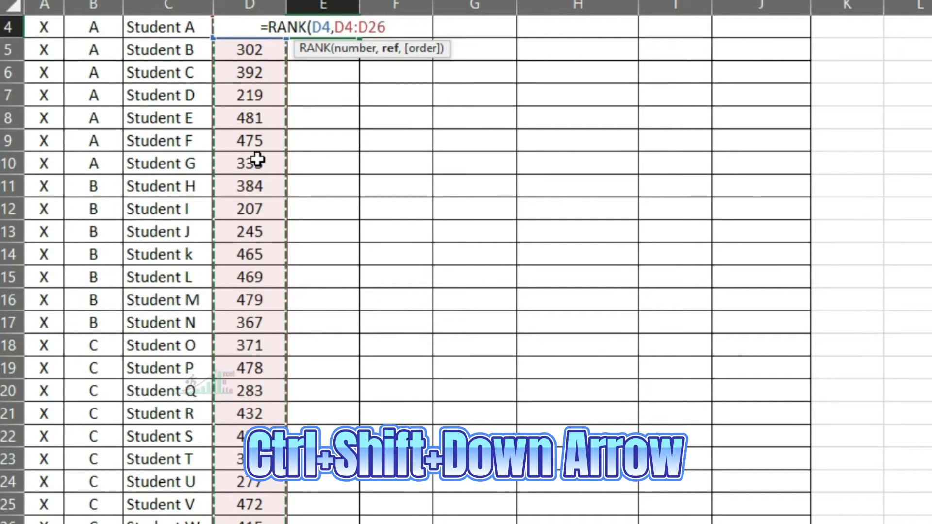
key("F4")
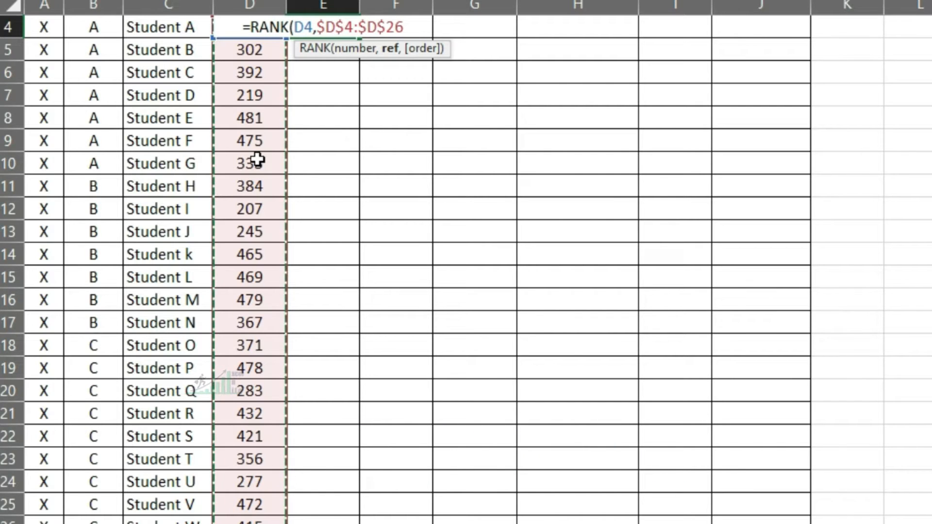
key("F4")
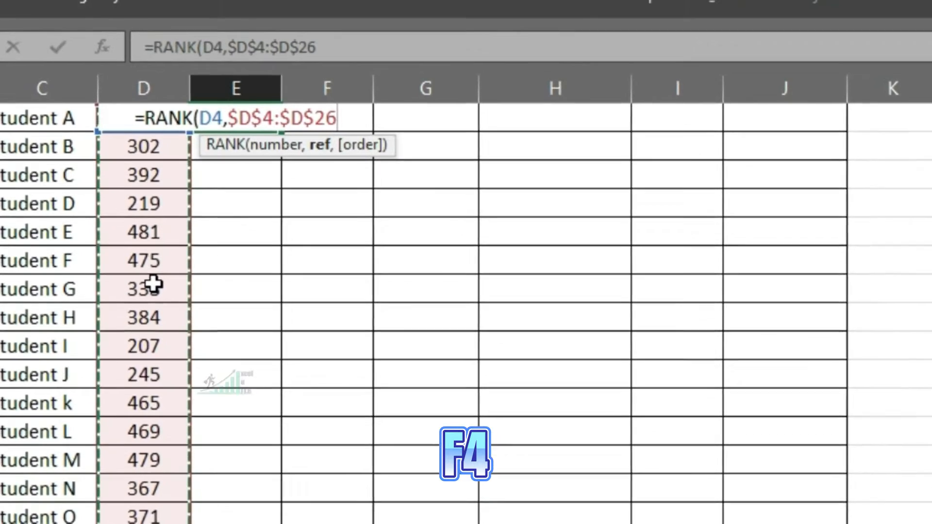
type(",")
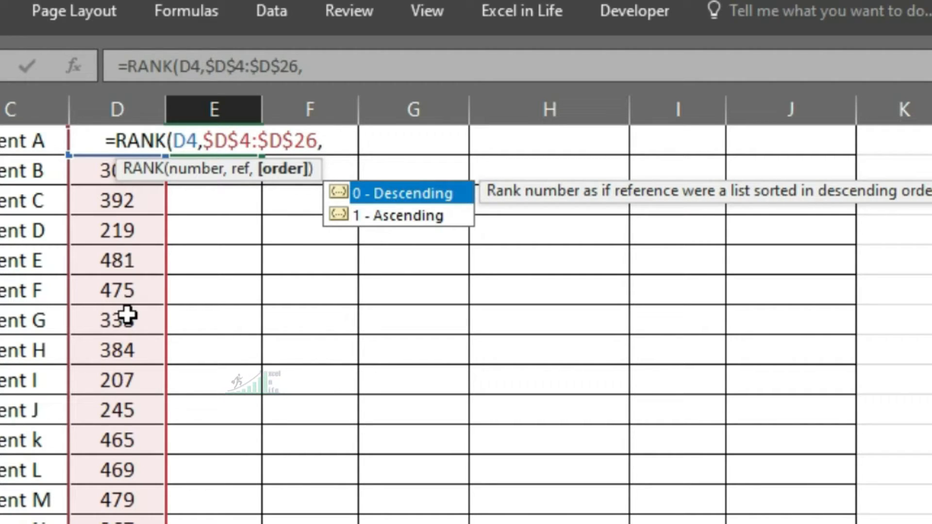
type("0")
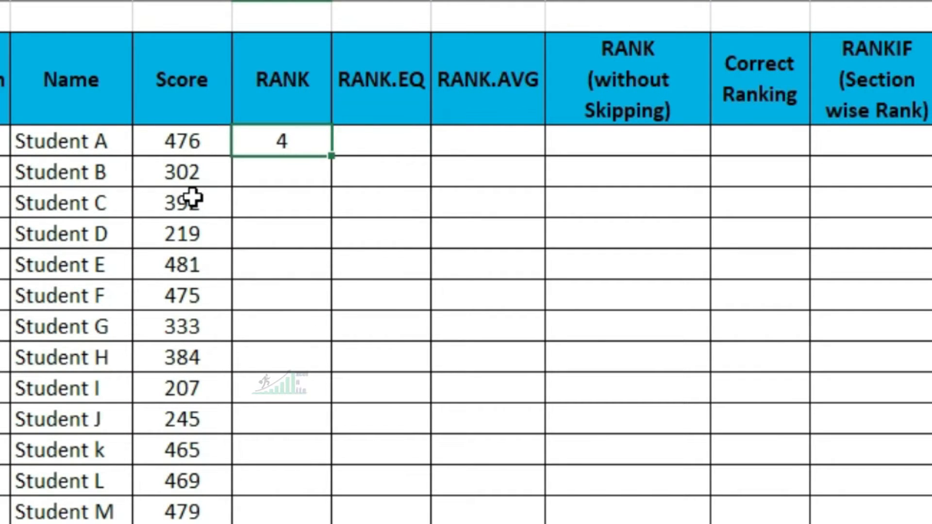
Step: Confirm the RANK formula and fill it down to every student
double_click(281, 141)
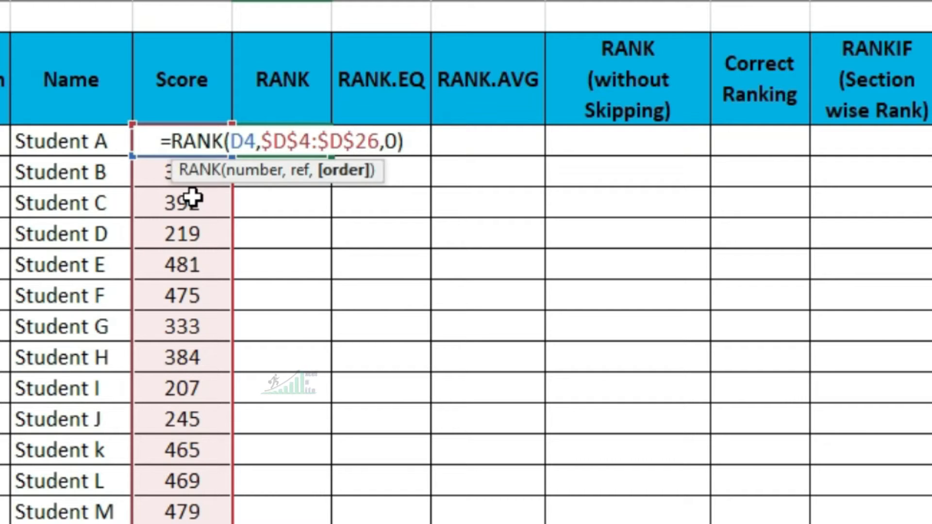
key("Enter")
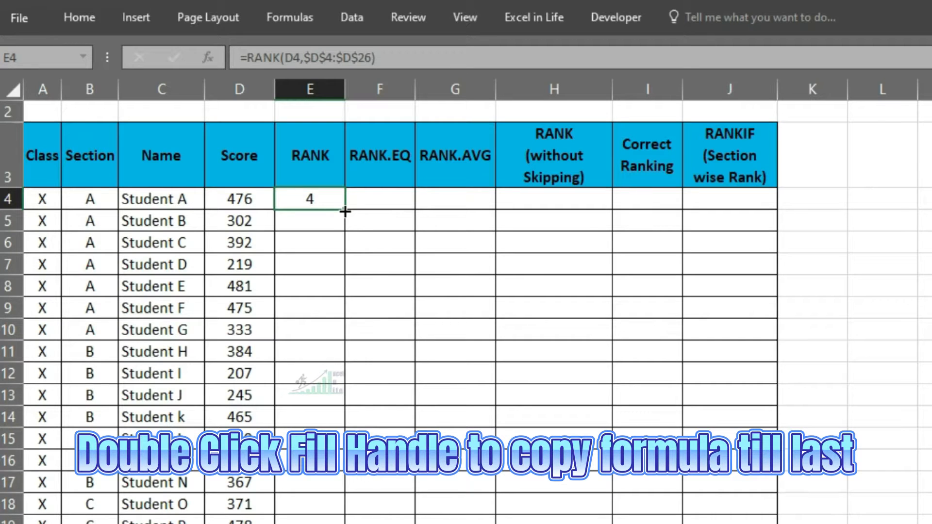
double_click(344, 211)
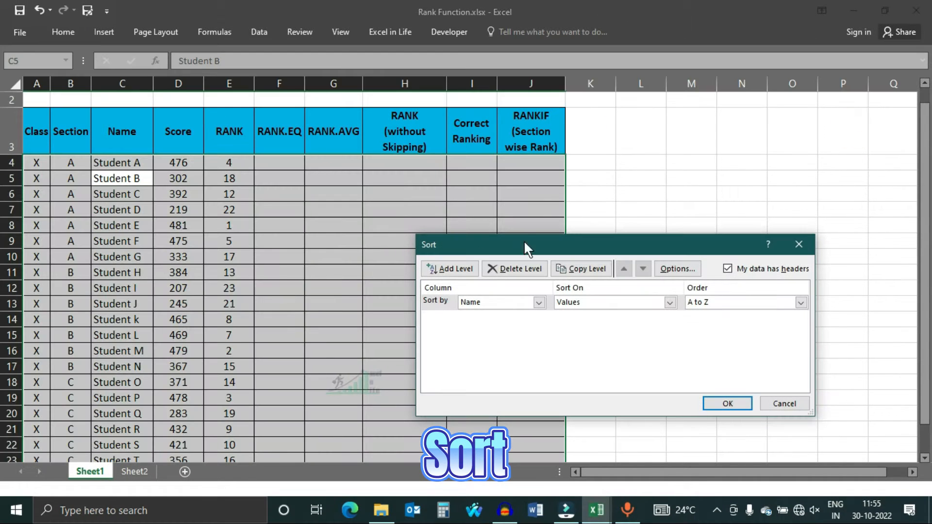
Step: Sort the table by the RANK column, smallest to largest, via the Sort dialog
left_click(538, 302)
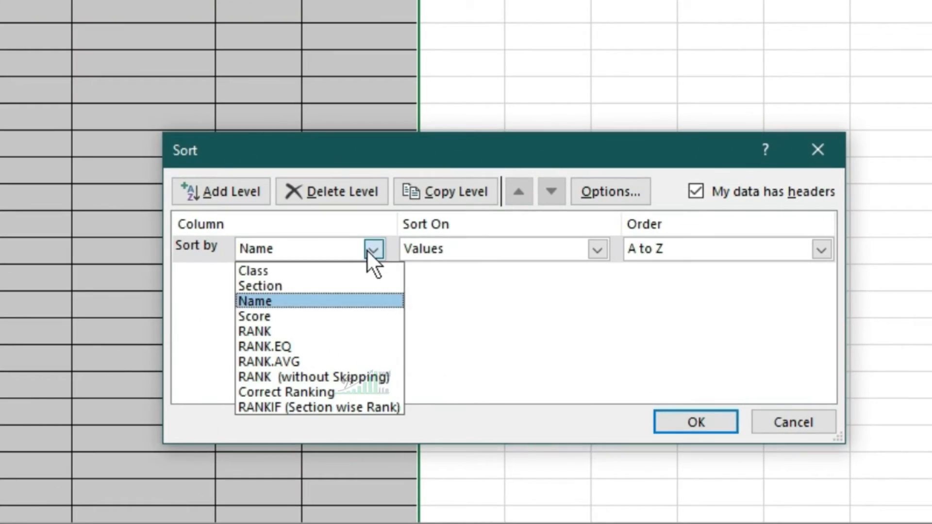
left_click(254, 332)
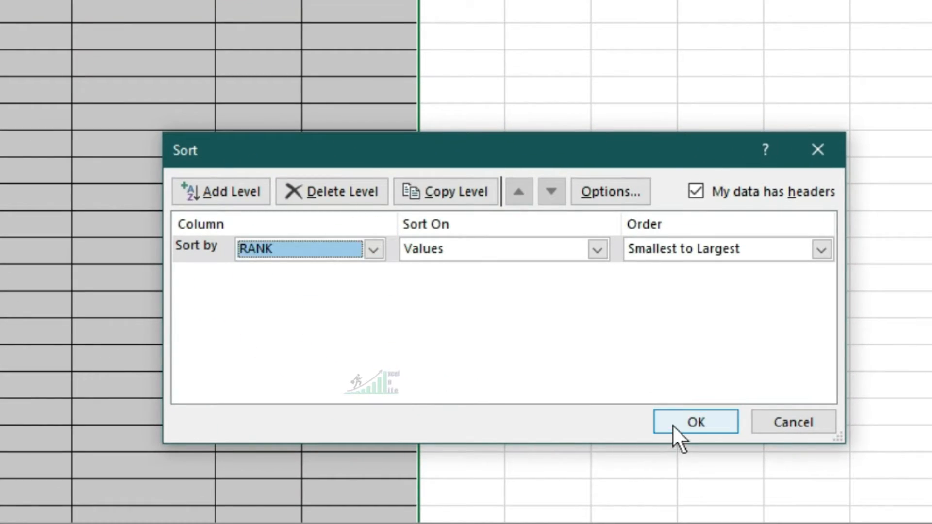
left_click(696, 422)
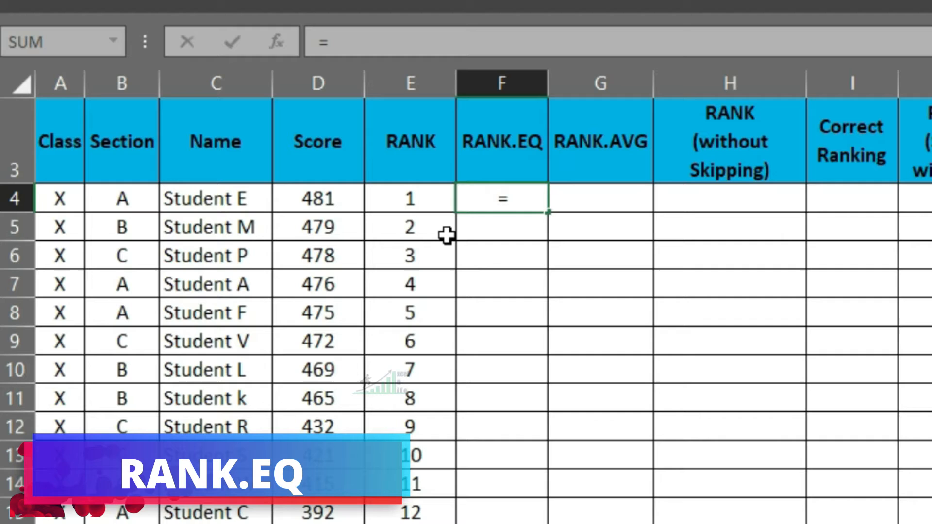
Step: Enter =RANK.EQ(D4,$D$4:$D$26) in F4 with the score range locked absolute
type("rank")
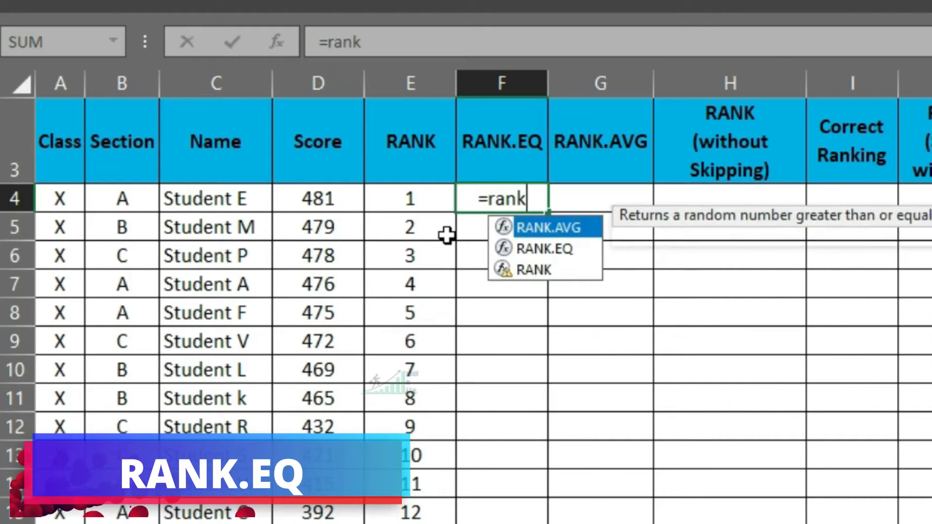
type(".eq")
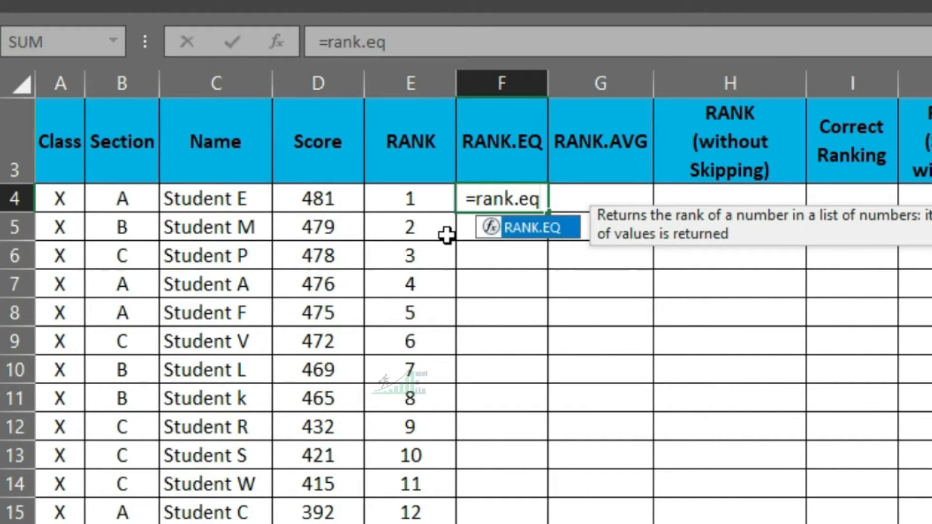
type("(")
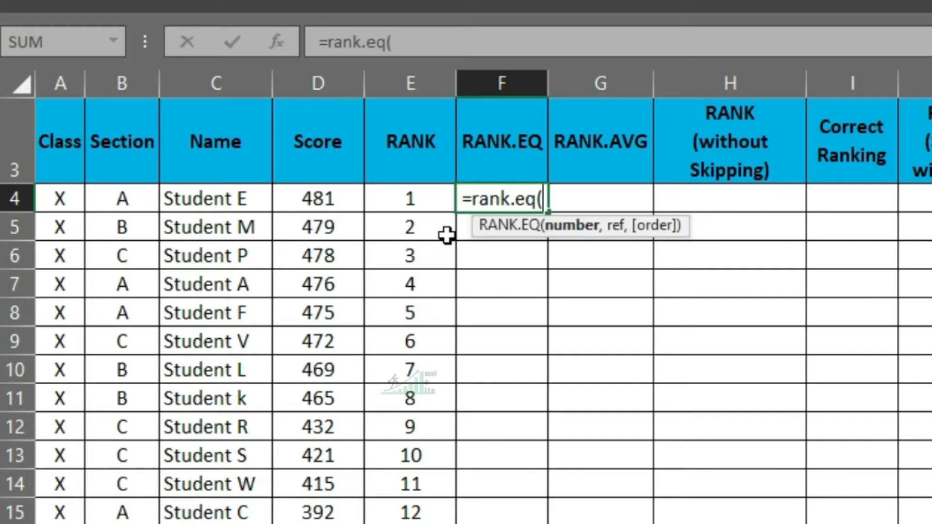
left_click(318, 198)
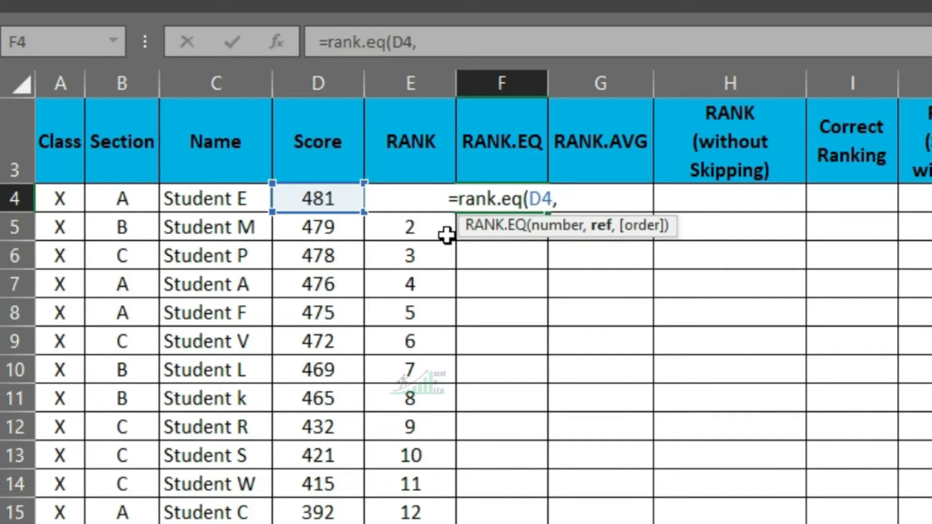
left_click(317, 198)
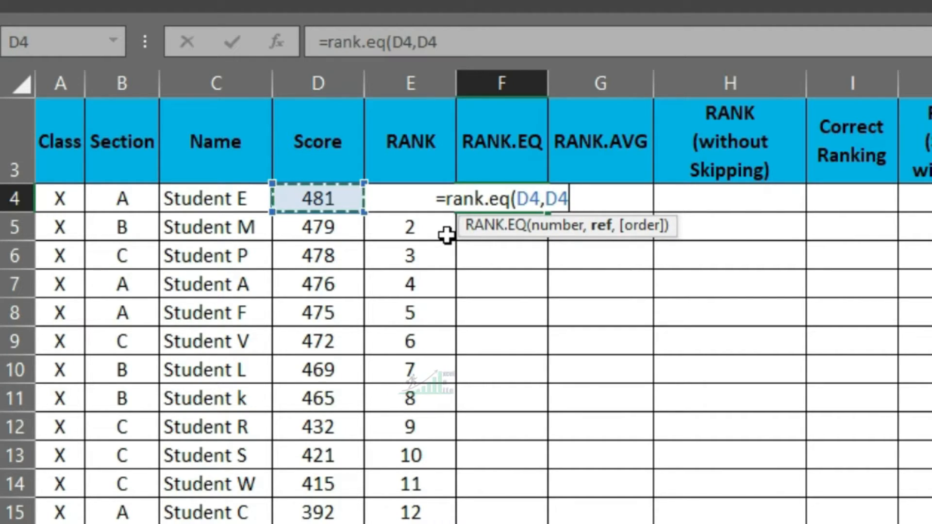
key("Ctrl+Shift+Down")
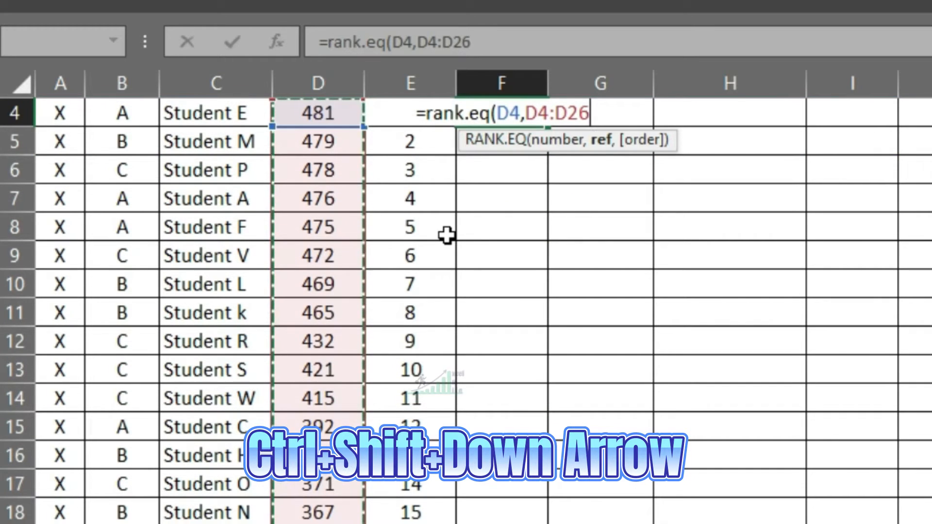
key("F4")
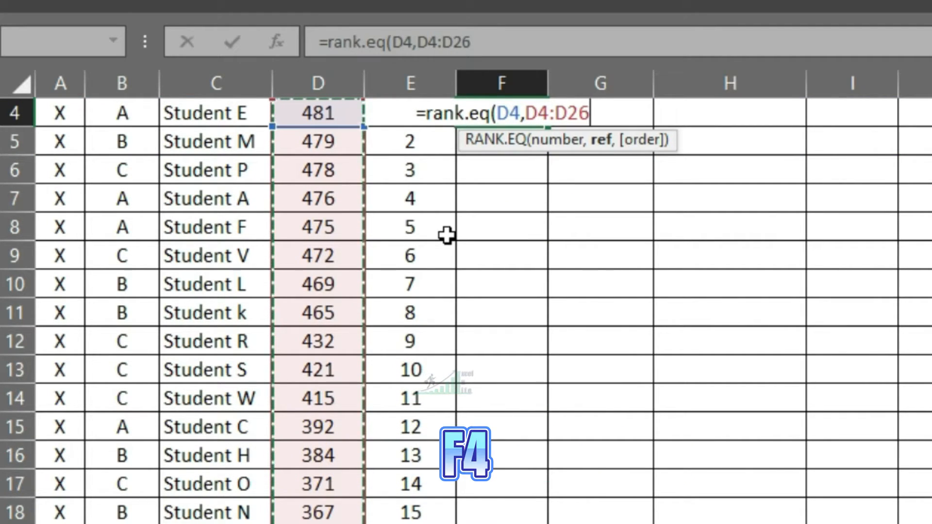
key("f4")
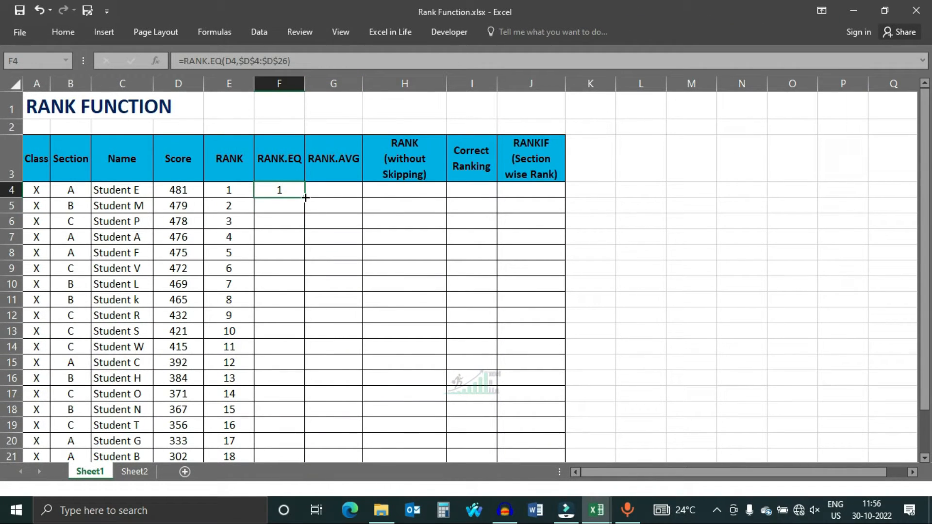
Step: Fill the RANK.EQ formula down the column for all students
left_click_drag(305, 197, 305, 456)
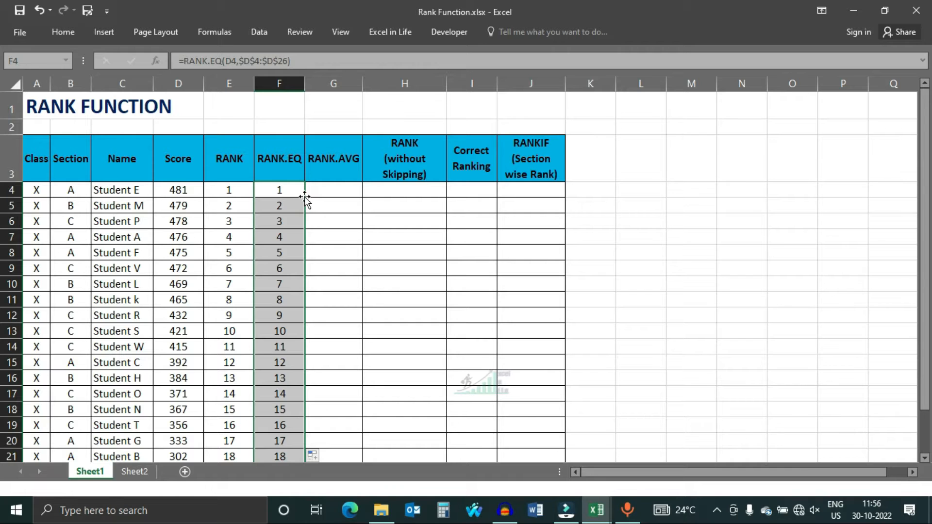
left_click(279, 362)
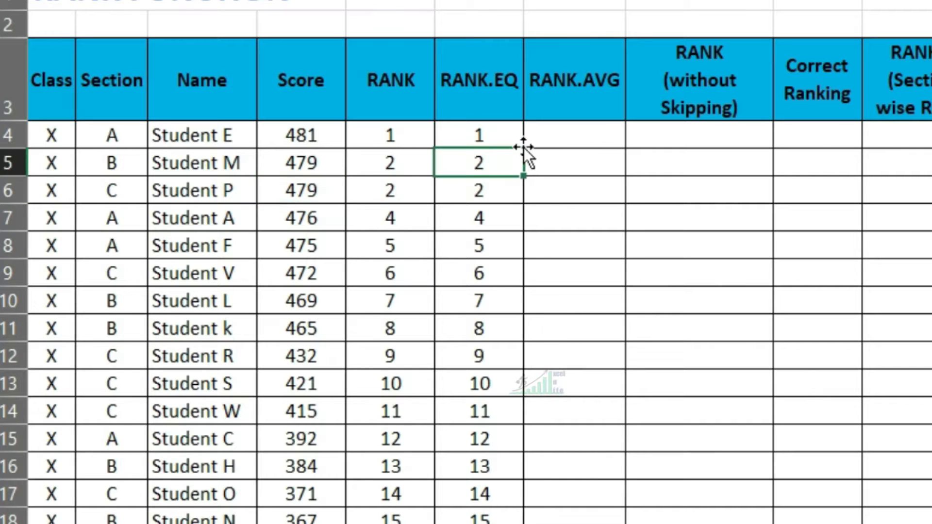
Step: Change Student A's score to 479 creating a three-way tie, then select the first RANK.AVG cell
left_click(478, 218)
type("479")
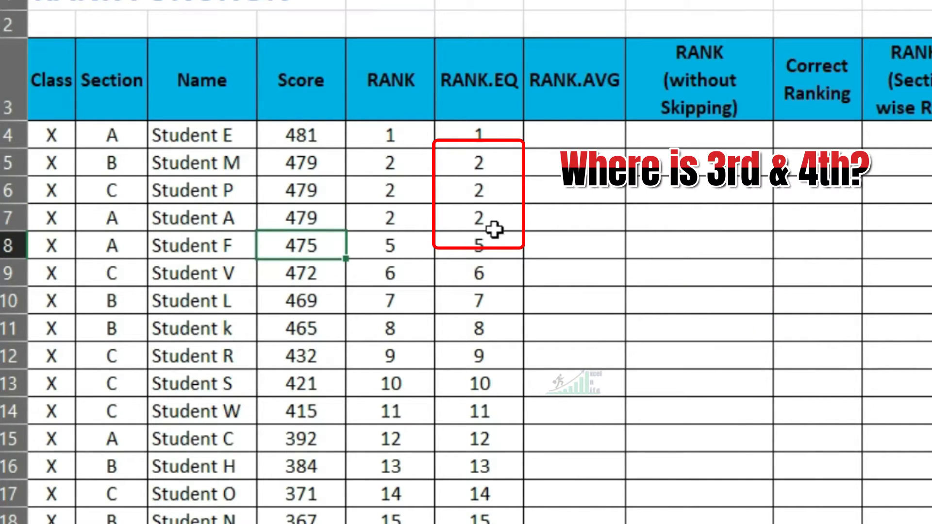
left_click(479, 135)
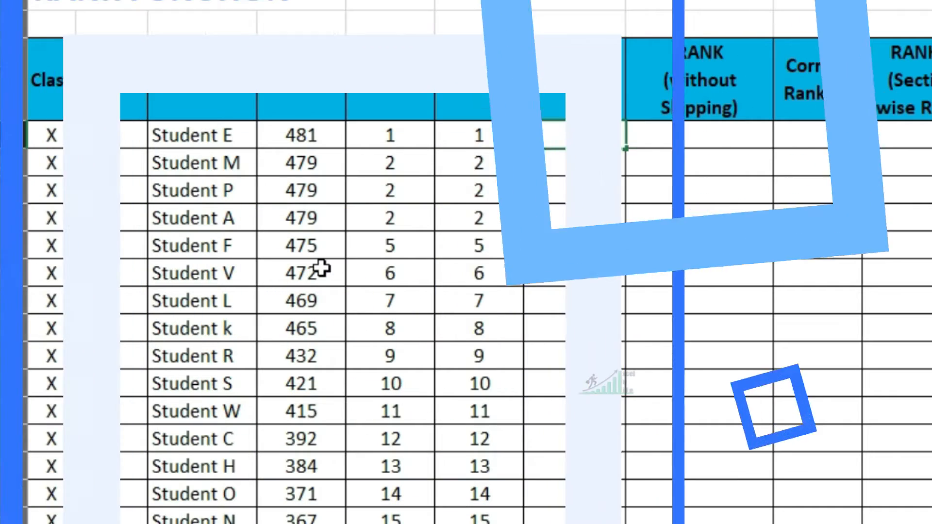
Step: Enter =RANK.AVG(D4,$D$4:$D$26) so the tied 479 scores average to rank 3, and fill it down
type("=ran")
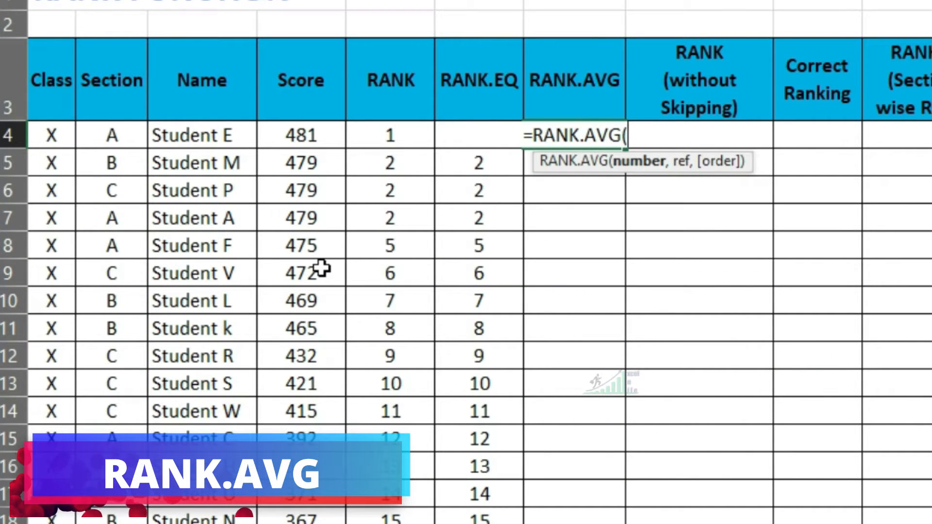
left_click(301, 135)
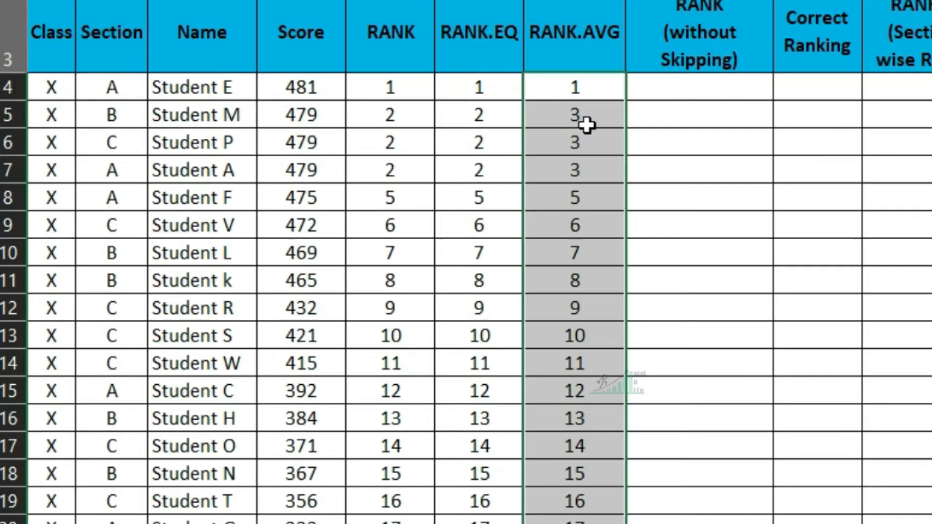
mouse_move(576, 153)
type("=")
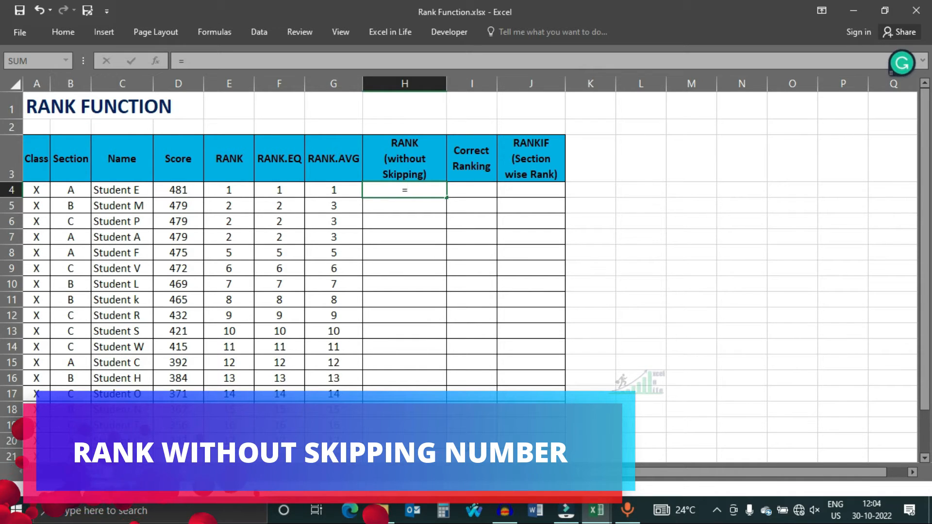
Step: Enter =RANK.EQ(D4,$D$4:$D$26)+COUNTIF($D$4:D4,D4)-1 in H4 giving tied scores successive ranks
type("ran")
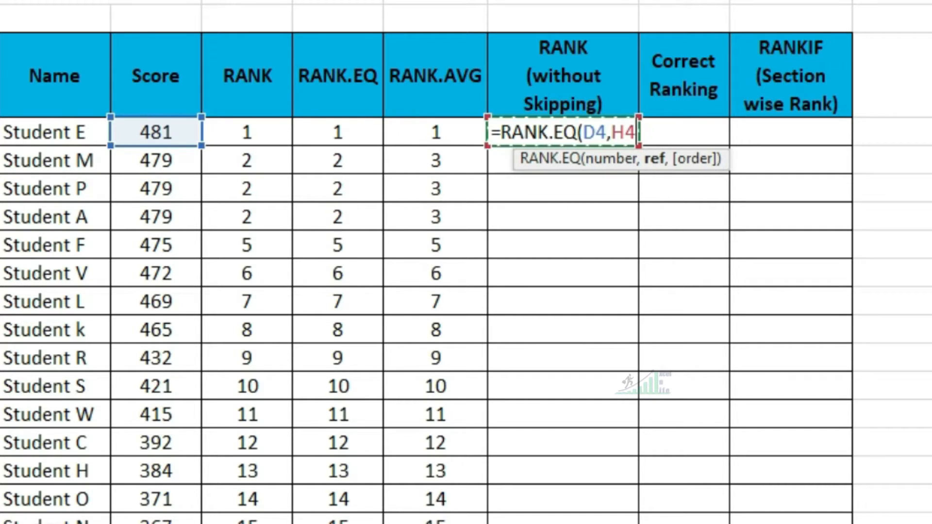
type("$D$4:$D$26)+")
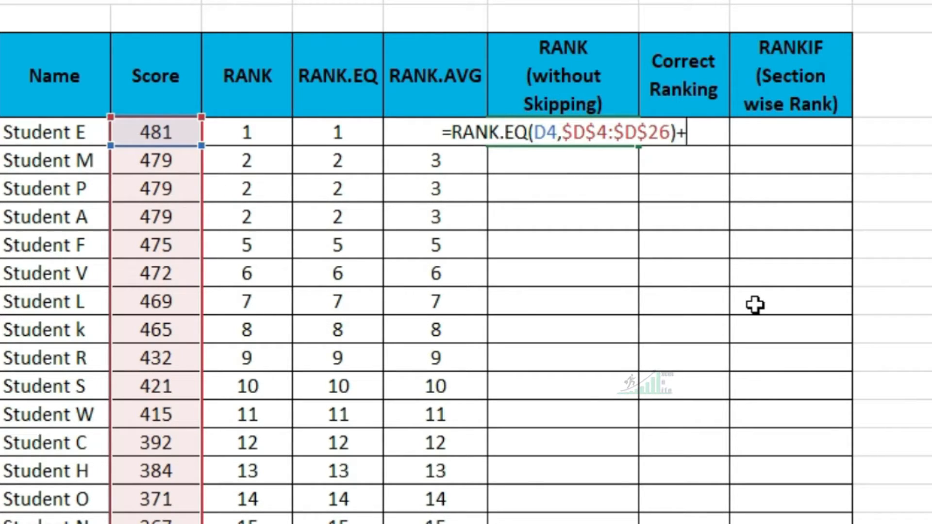
type("cou")
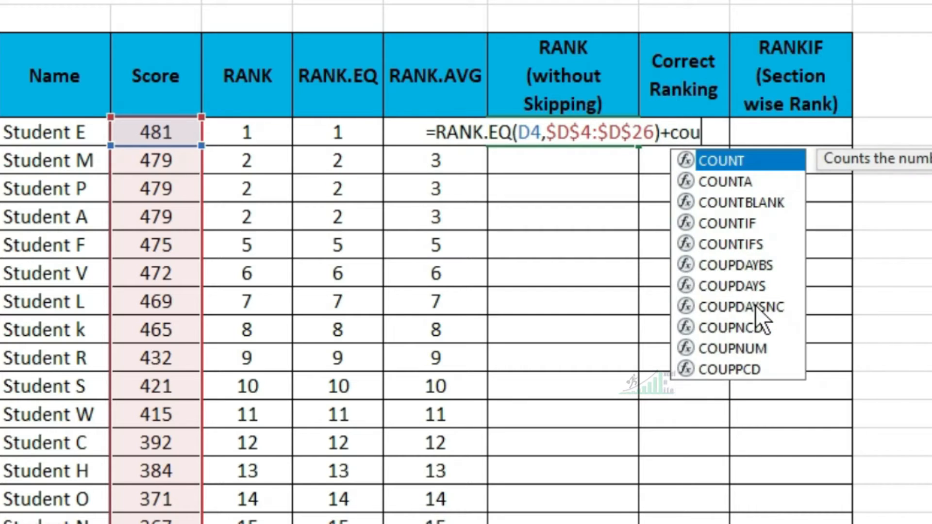
type("n")
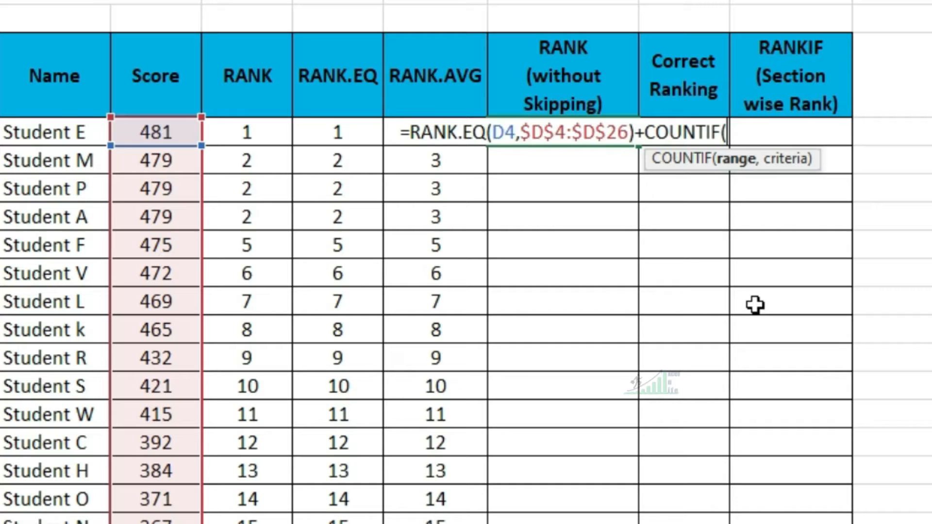
key("F4")
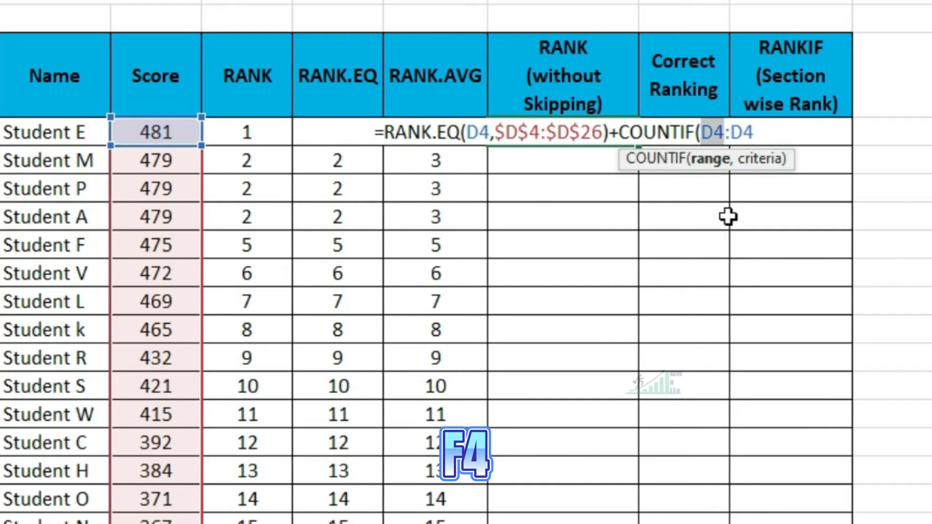
key("f4")
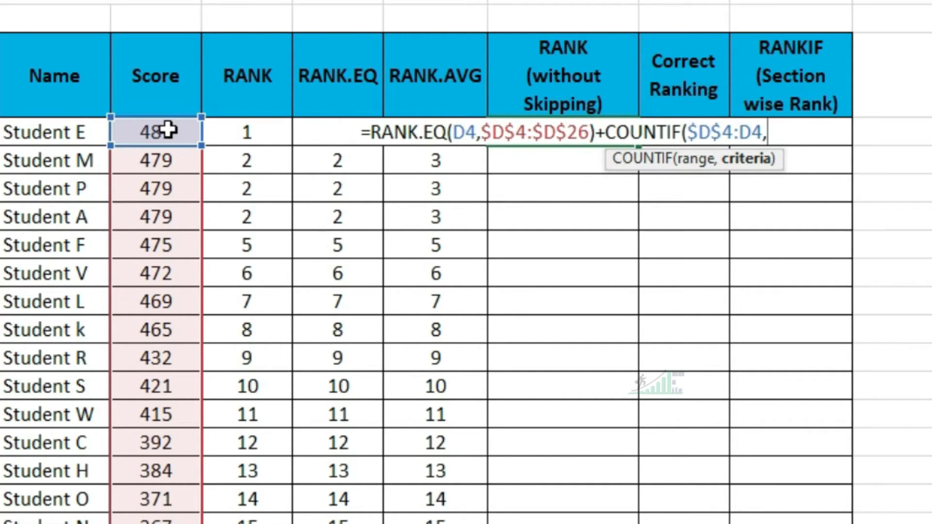
key("Enter")
type("=countif(D4:D4,")
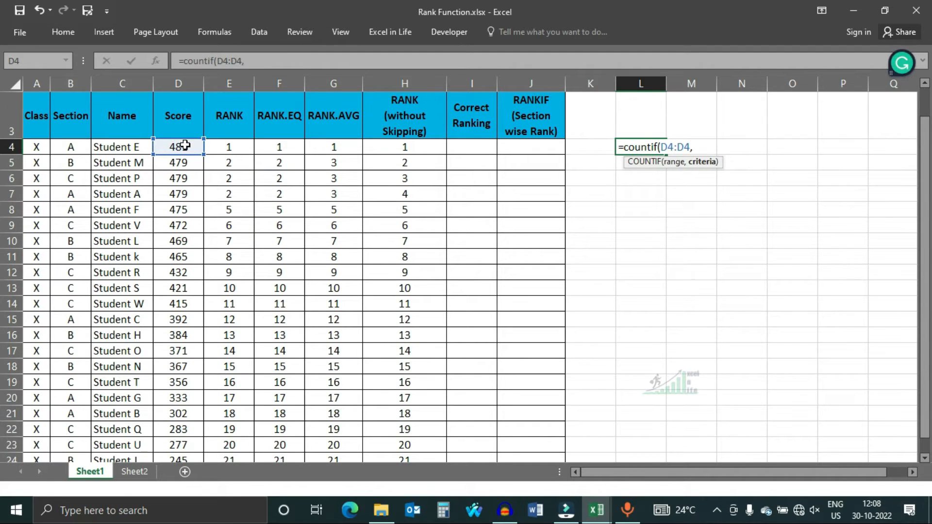
key("Enter")
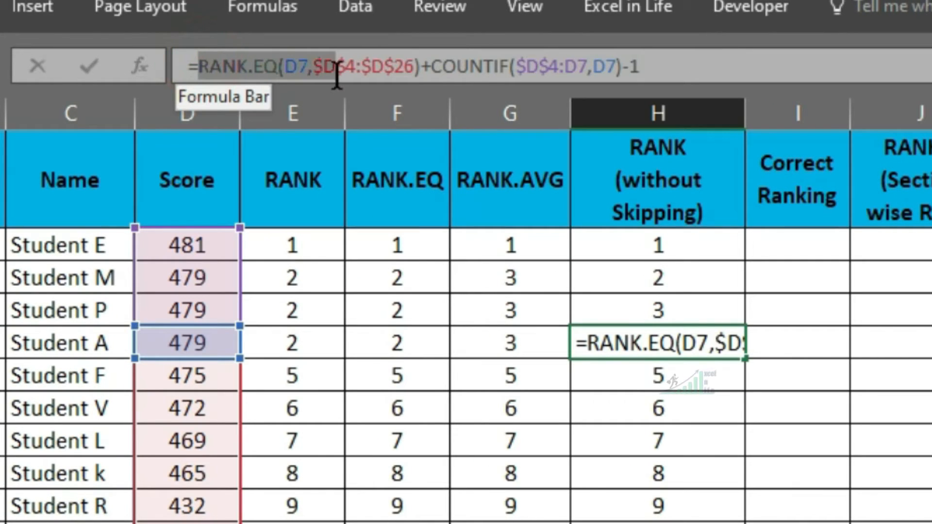
key("f9")
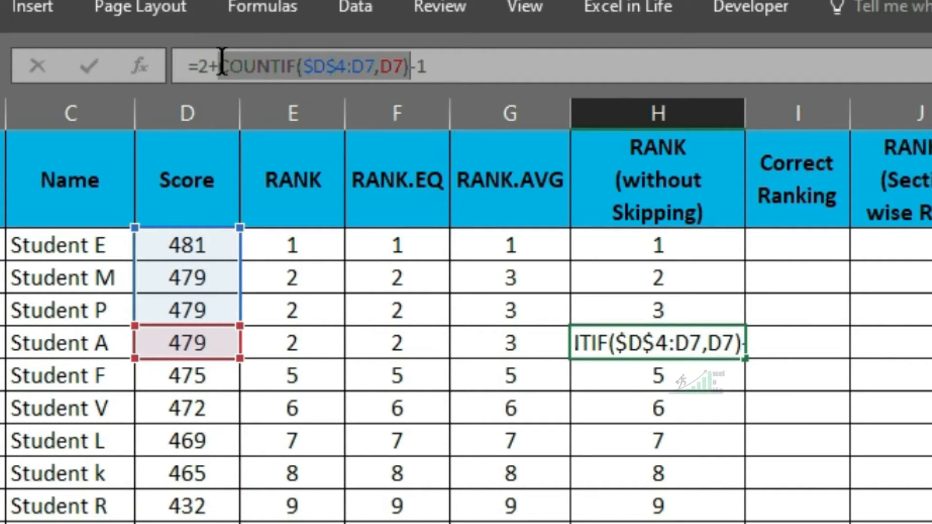
key("F9")
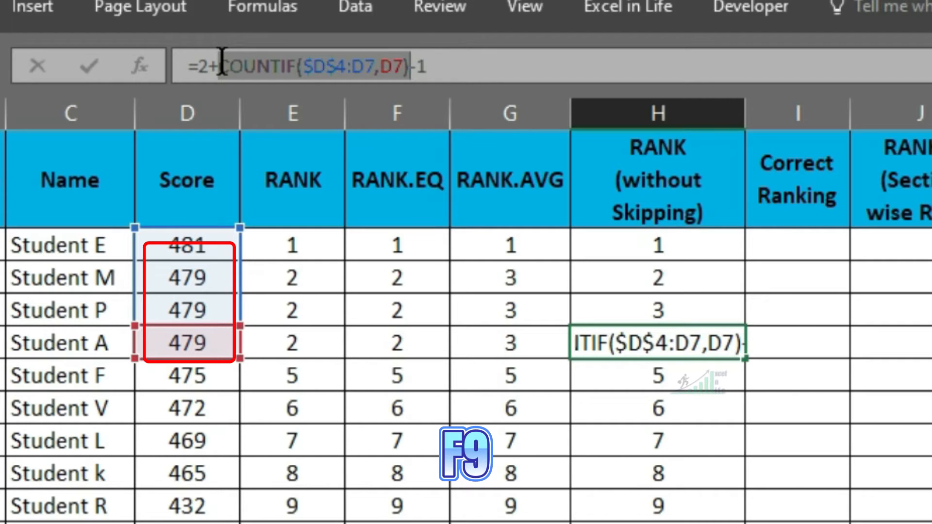
key("F9")
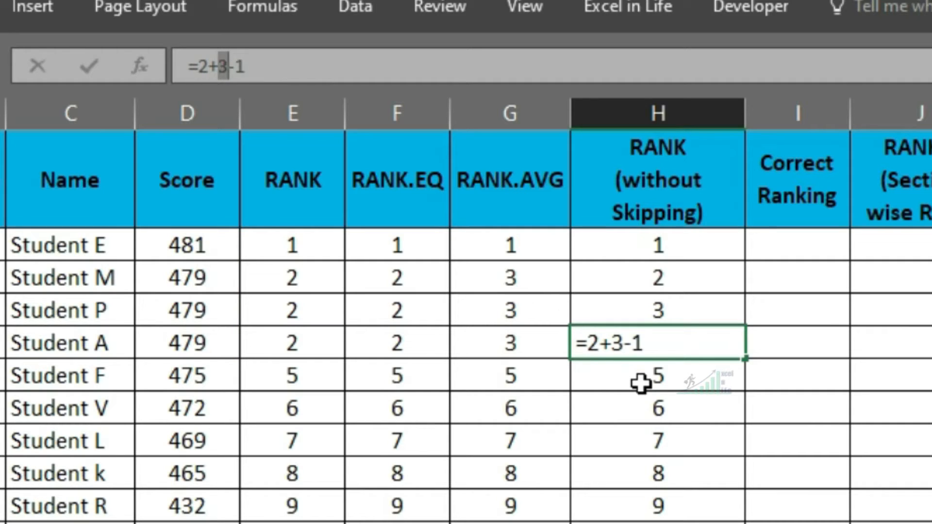
key("Enter")
type("=")
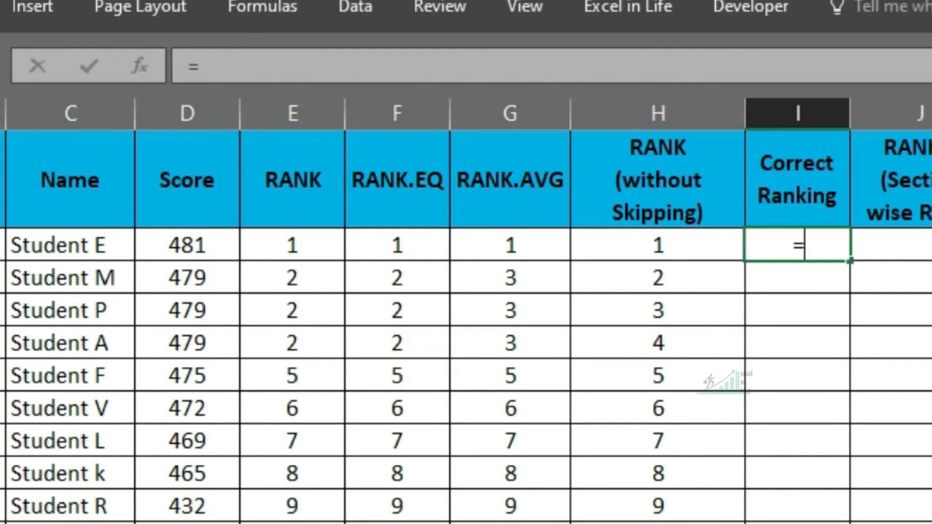
Step: Enter =SUMPRODUCT((D4<=$D$4:$D$26)/COUNTIF($D$4:$D$26,$D$4:$D$26)) in the Correct Ranking column
type("sumpro")
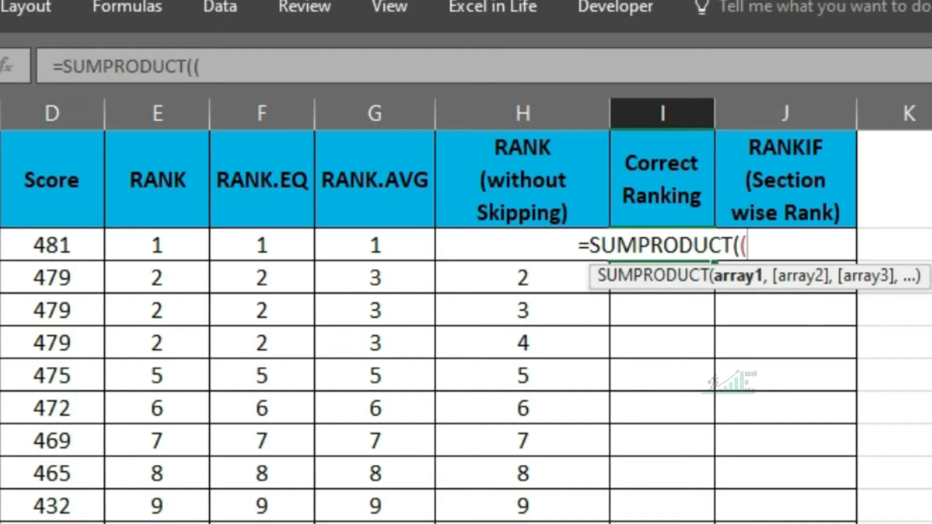
left_click(50, 245)
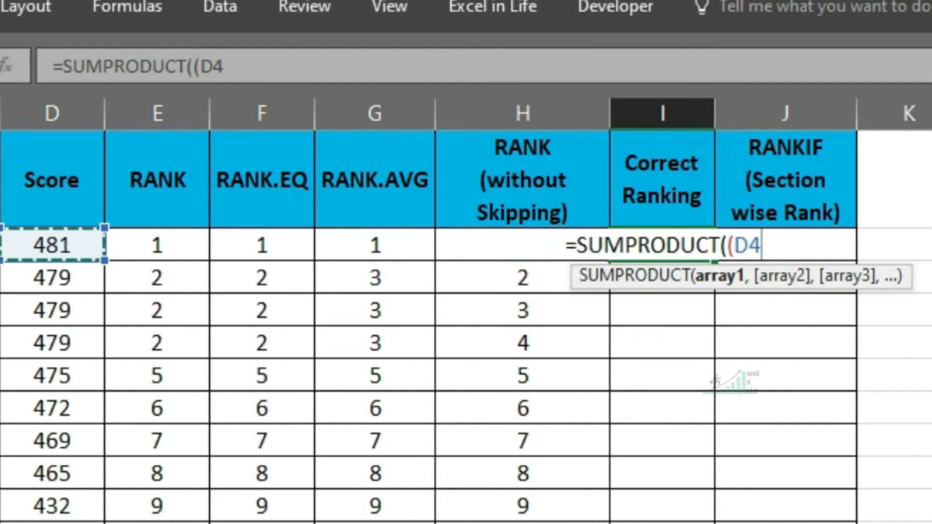
type("<=")
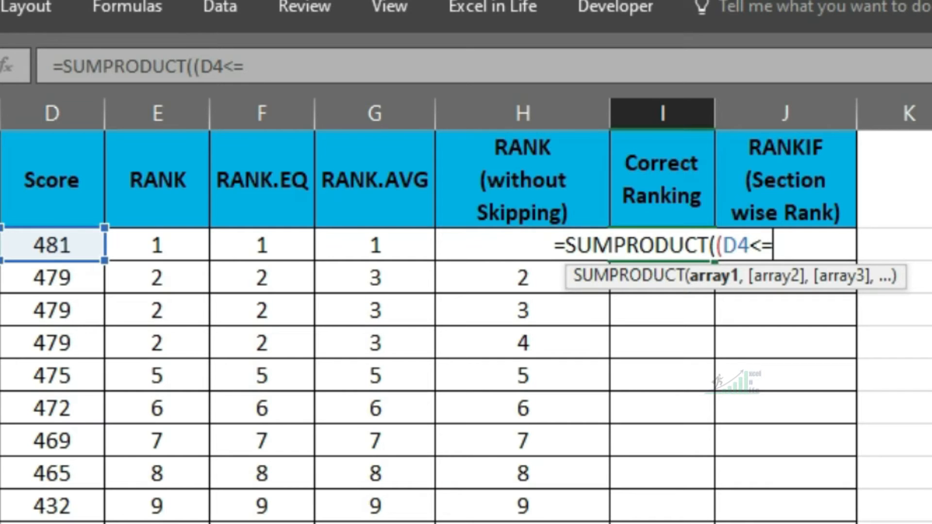
key("F4")
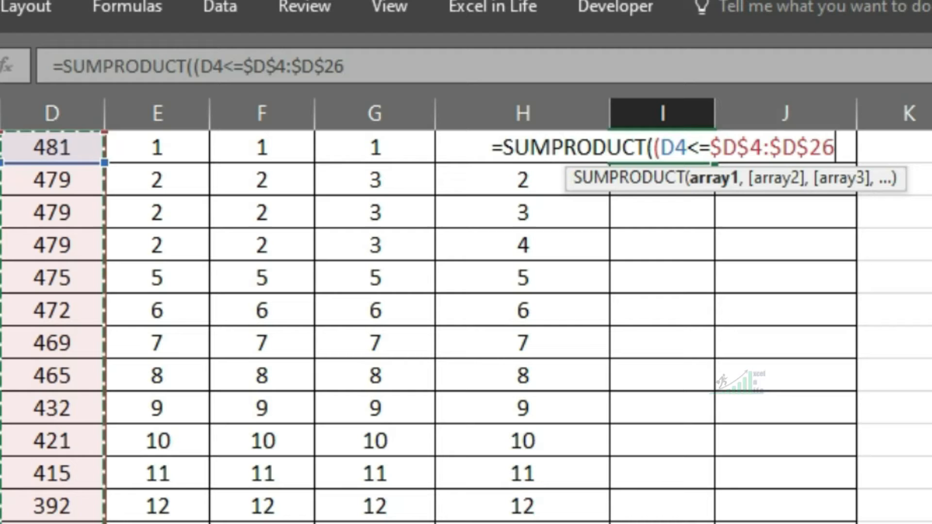
type(")/")
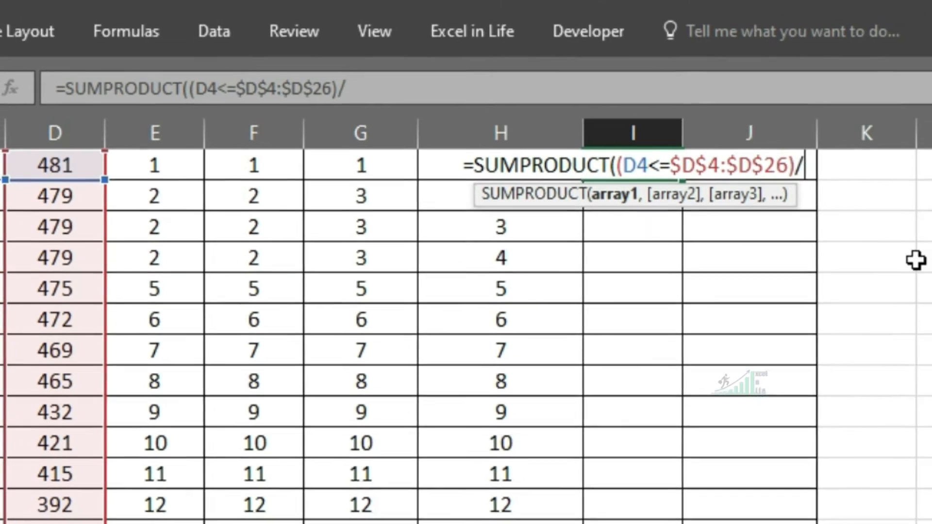
type("COUNTIF(D4")
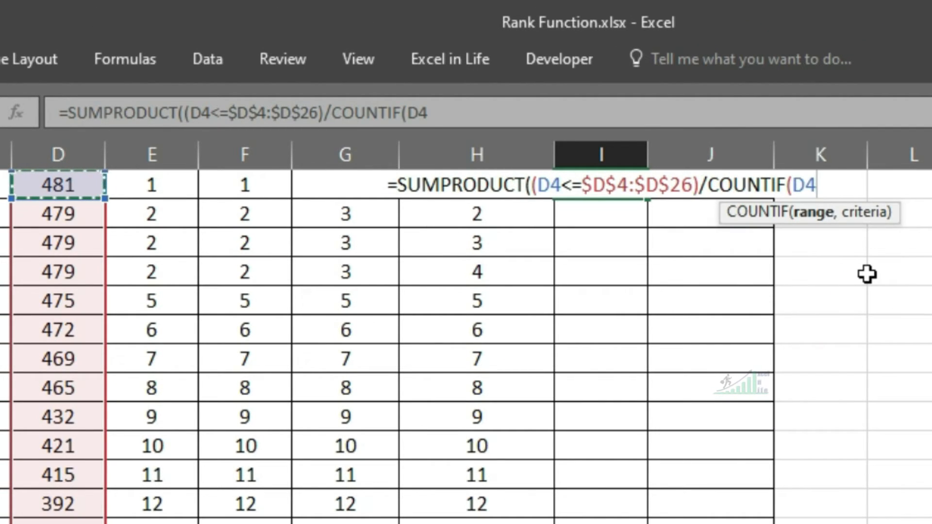
type("$D$4:$D$26,H4")
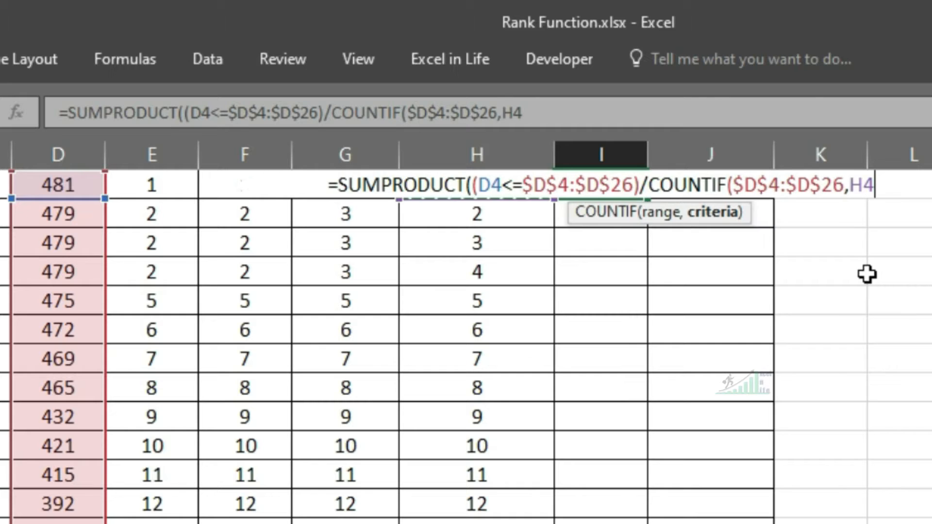
type("$D$4:$D$26))")
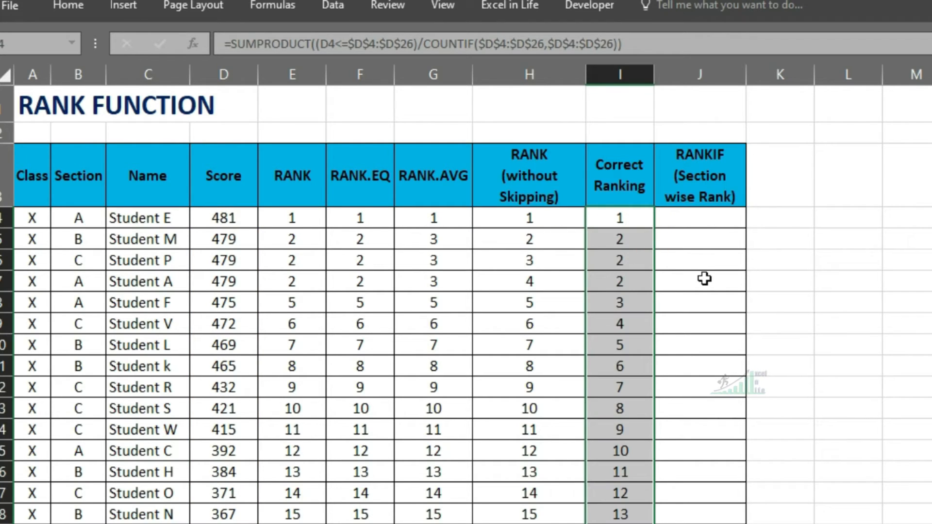
Step: Evaluate the comparison and COUNTIF parts of row 5's SUMPRODUCT formula with F9, then restore it
left_click(620, 281)
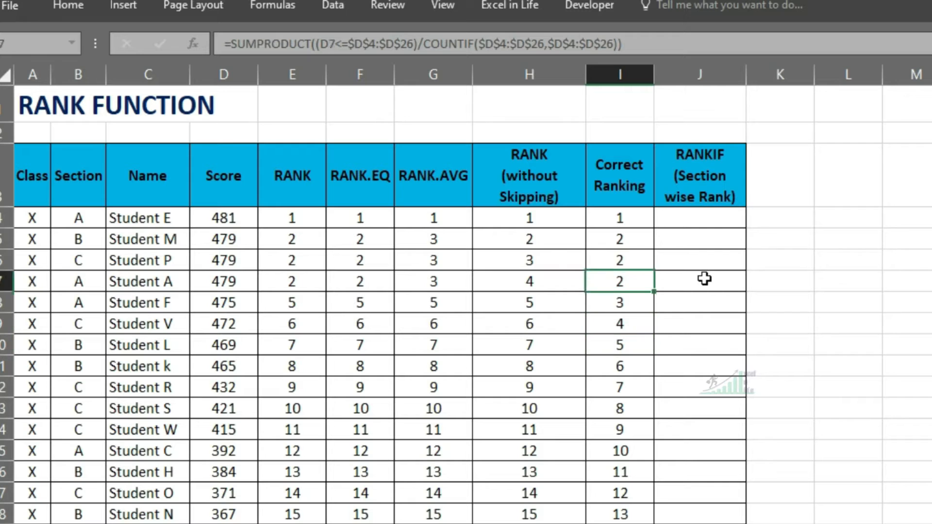
left_click(620, 450)
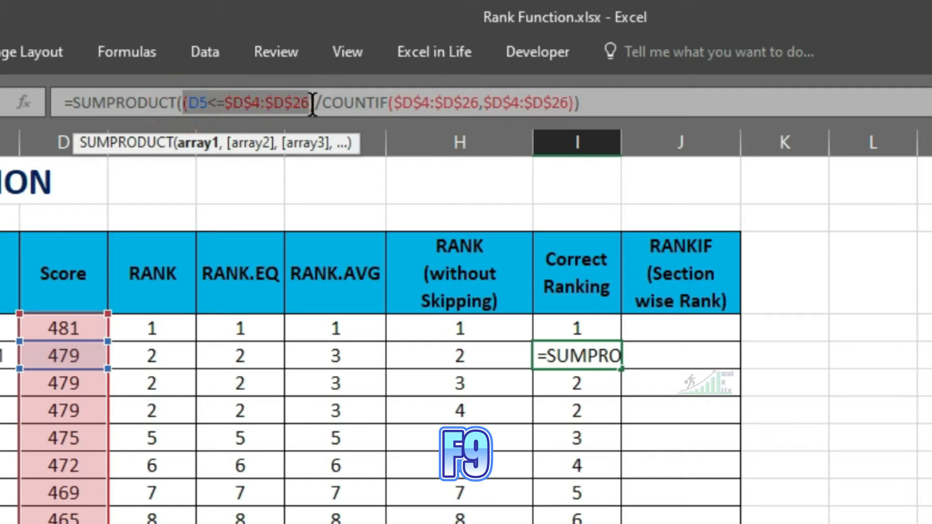
key("F9")
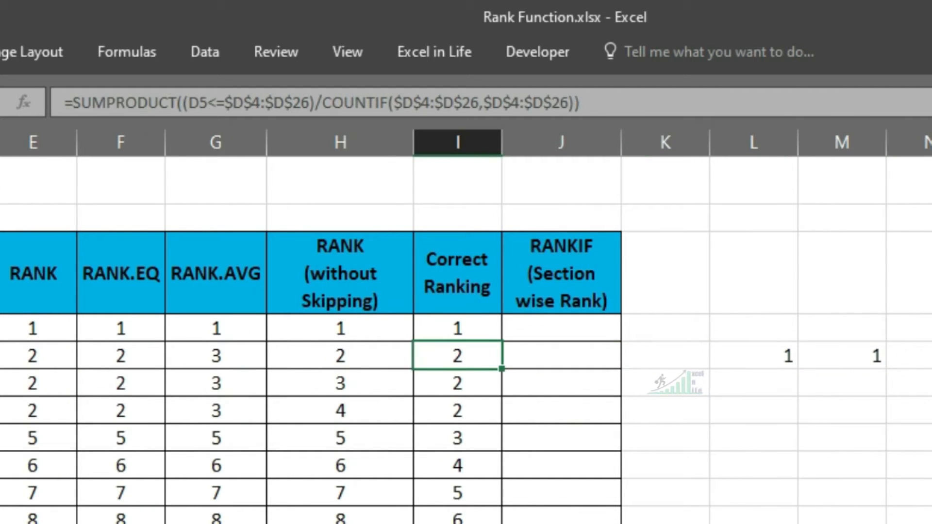
key("F9")
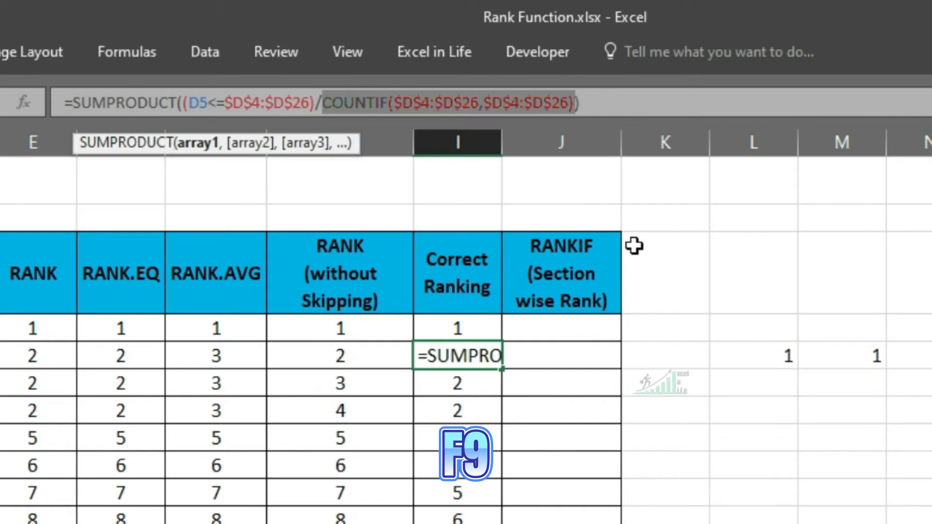
key("F9")
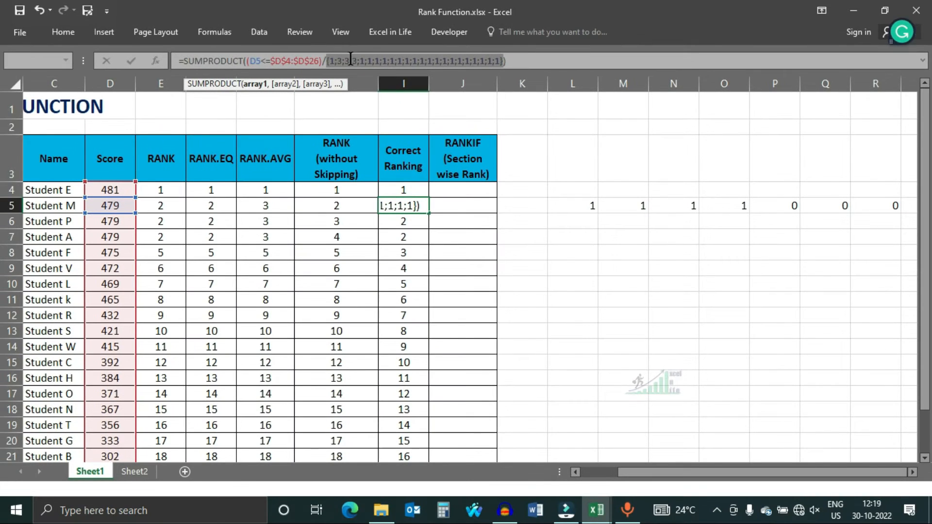
key("Enter")
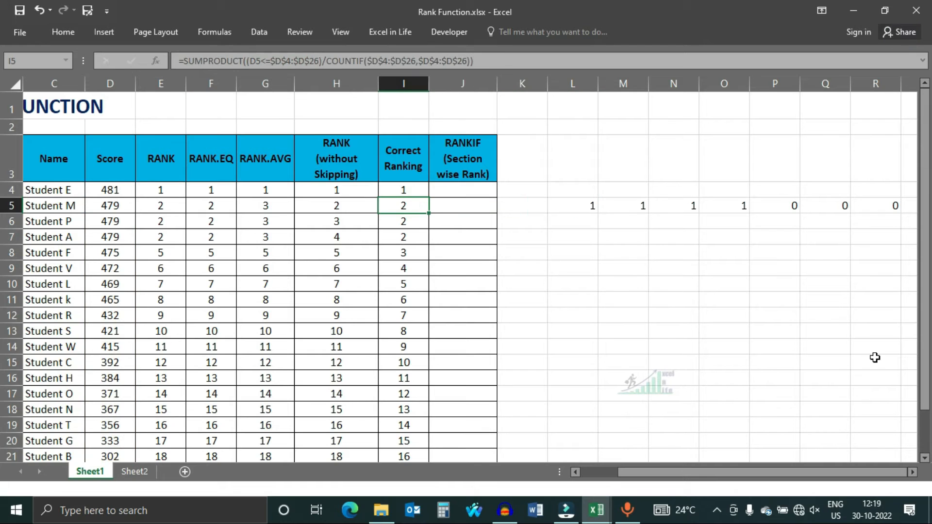
type("+L6")
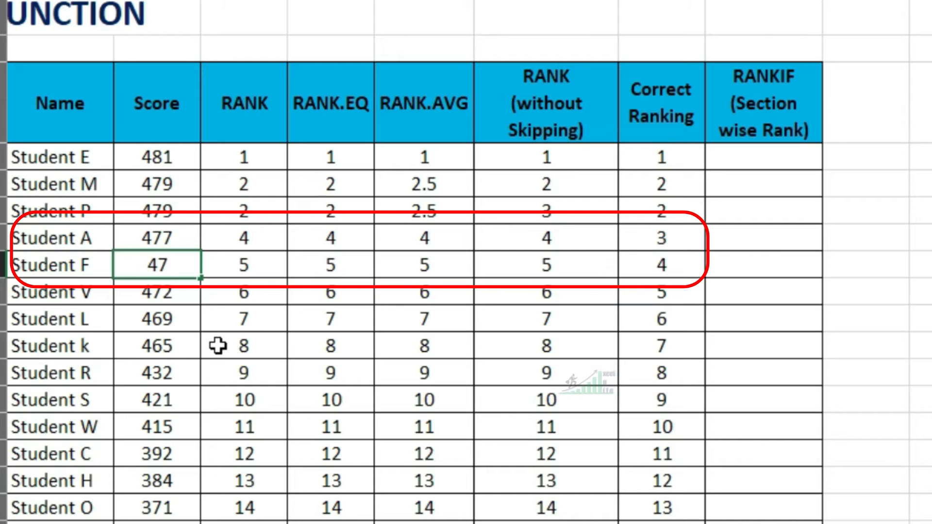
Step: Change Student A's score to 477 so Correct Ranking shows 3 and 4 after the tie
type("477")
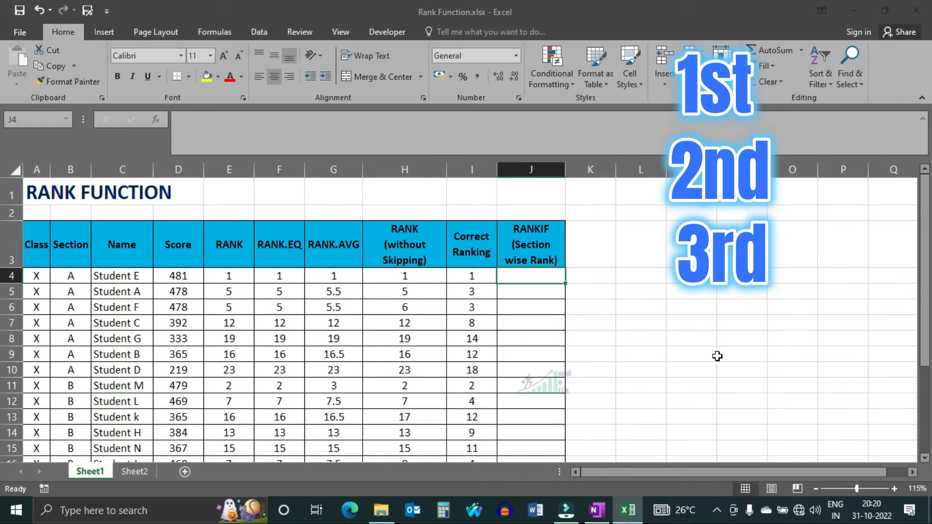
Step: Enter in J4 the array formula =SUM(IFERROR((D4<=$D$4:$D$26)*(B4=$B$4:$B$26)/COUNTIFS(...),0)) with Ctrl+Shift+Enter
left_click(472, 276)
type("=((D4<=$D$4:$D$26)*(B4=$B$4:$B$26)/COUNTIFS($D$4:$D$26,$D$4:$D$26))")
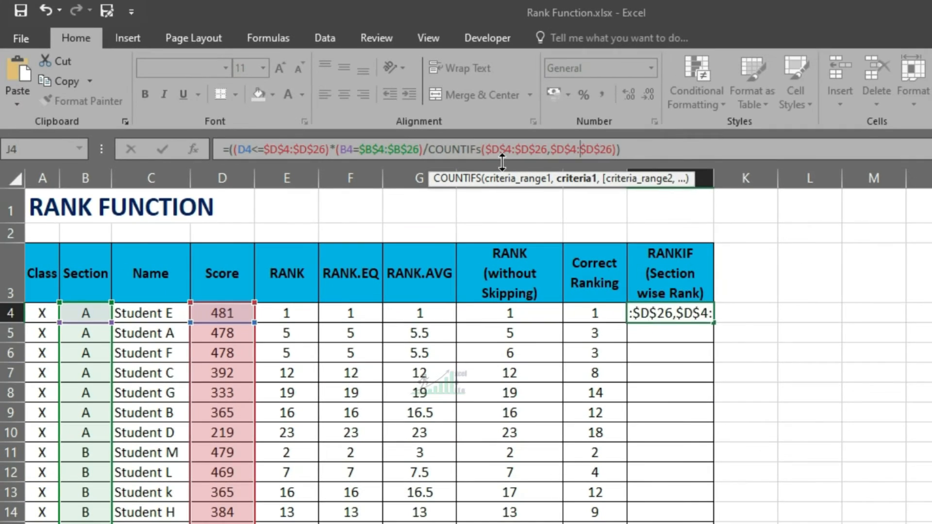
left_click(85, 313)
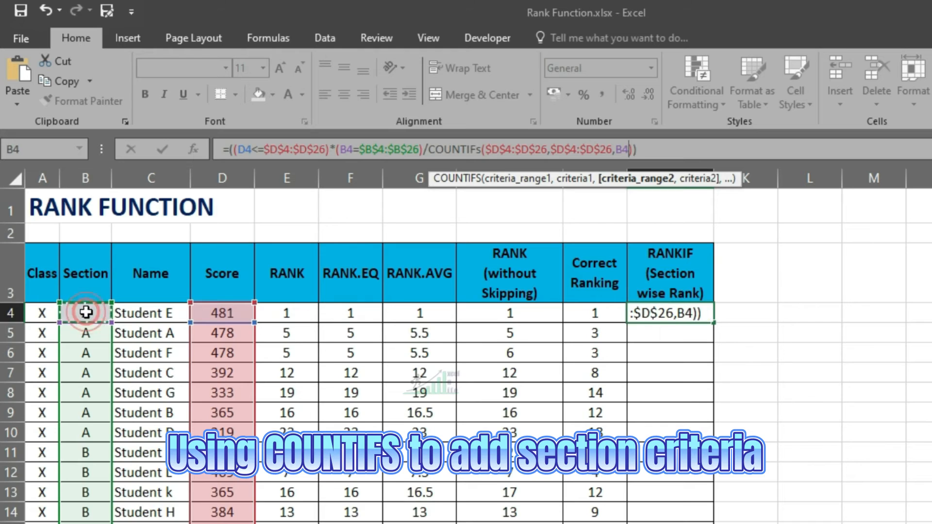
type("$B$4:$B$26,")
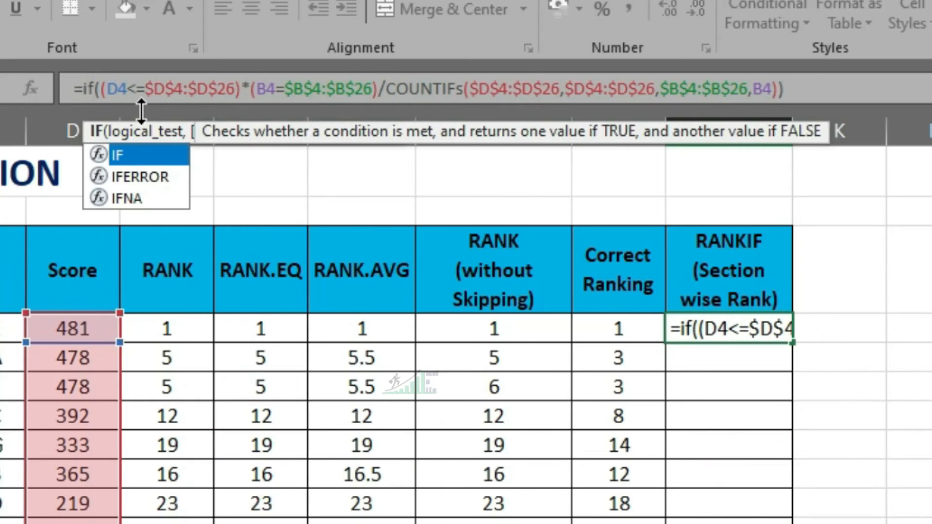
type("iferror")
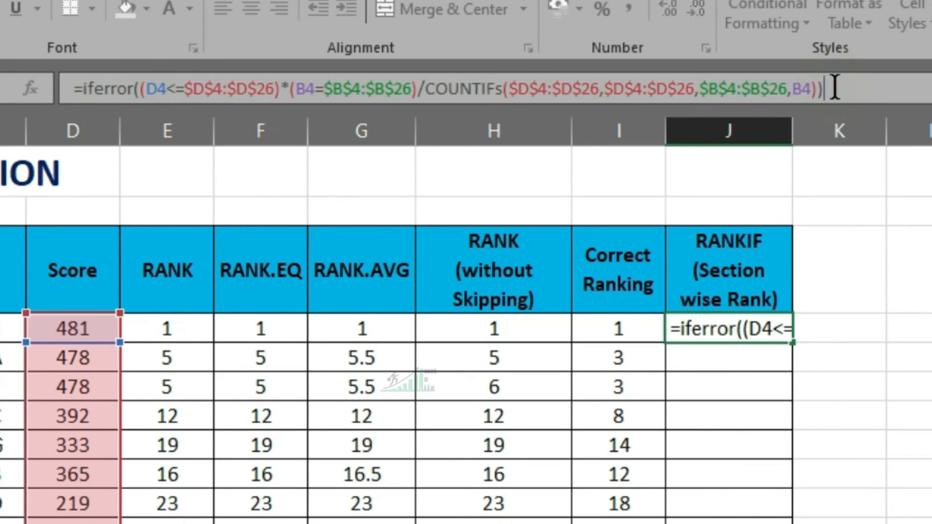
type(",0")
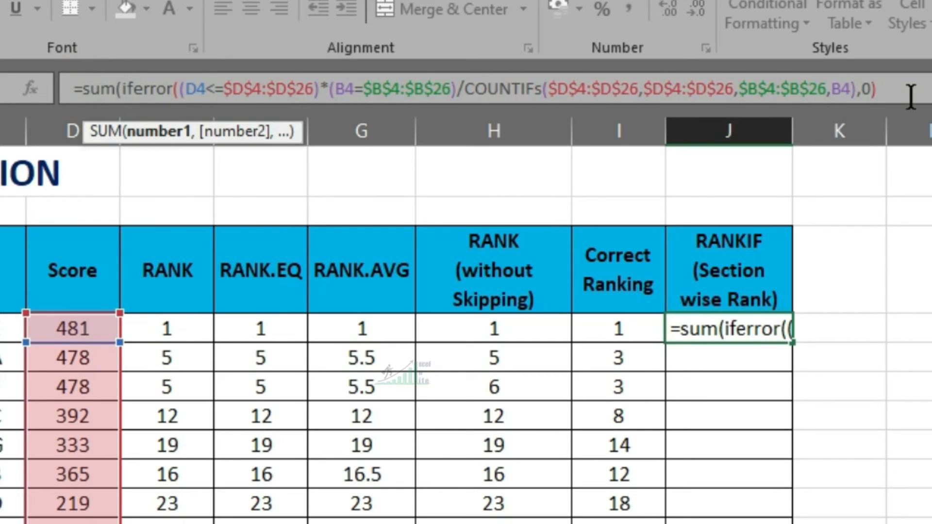
key("Ctrl+Shift+Enter")
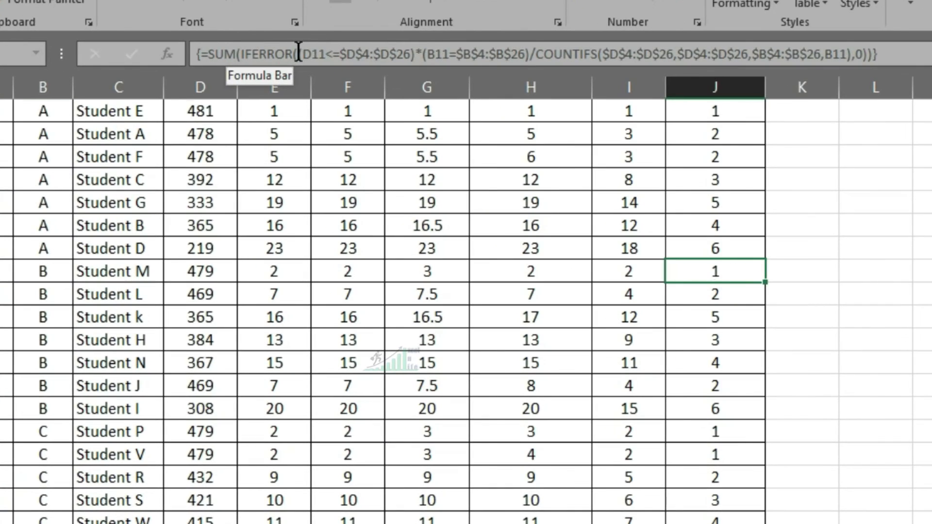
key("F9")
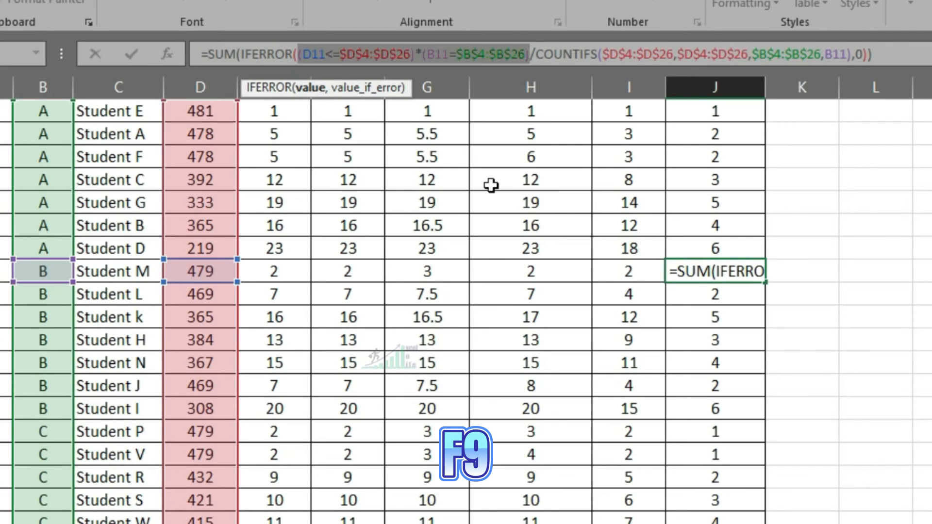
key("F9")
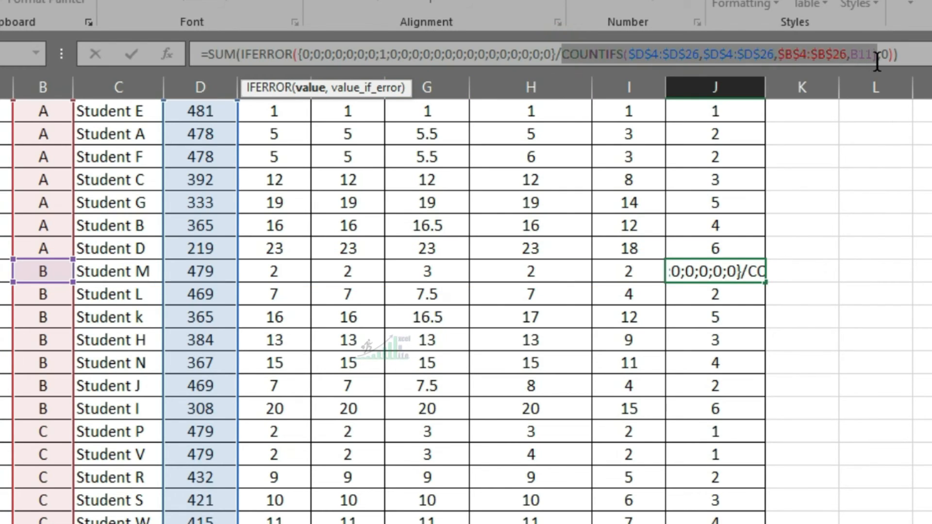
key("F9")
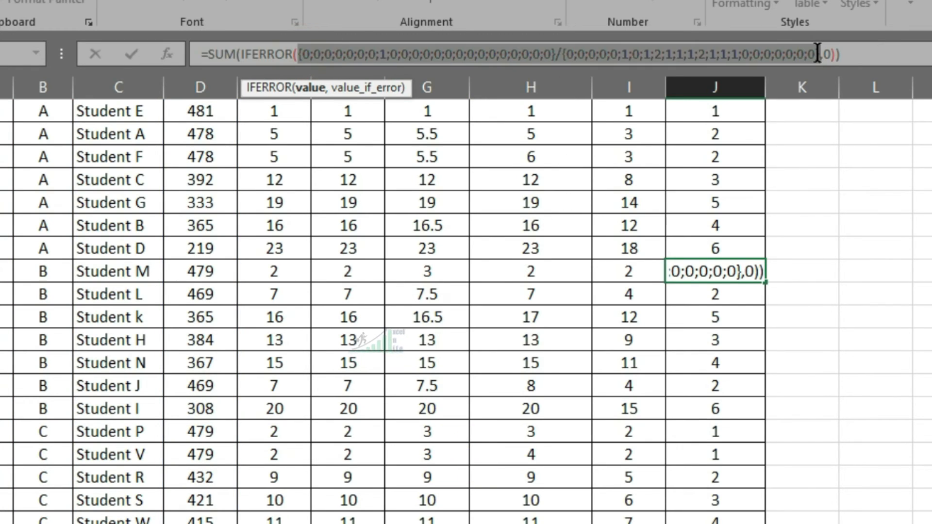
key("F9")
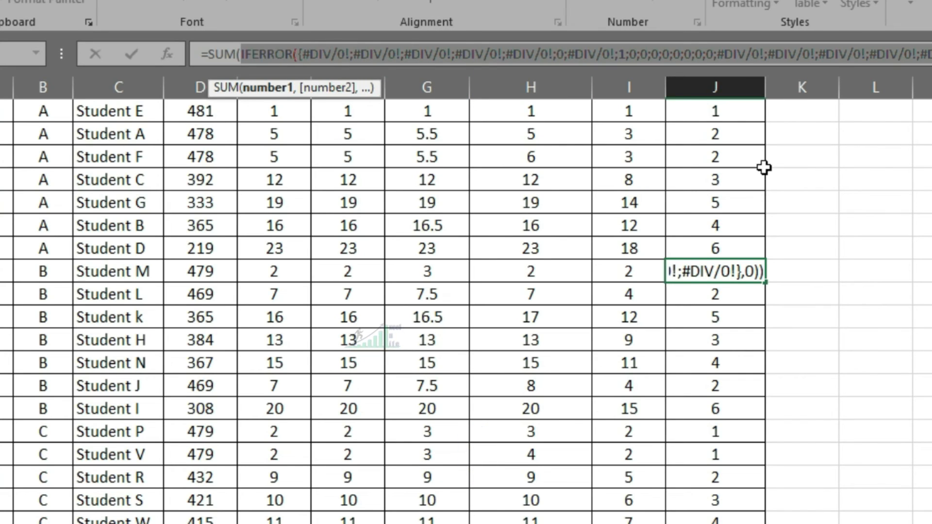
key("F9")
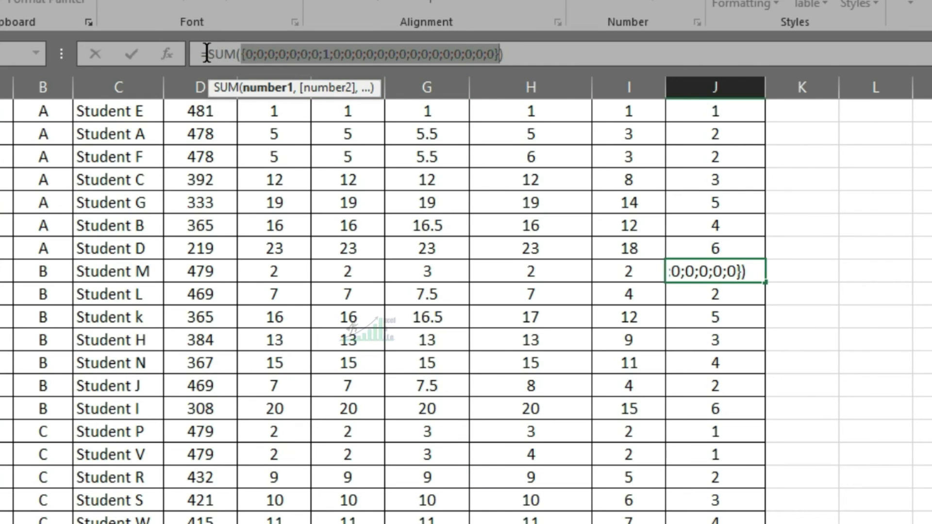
key("F9")
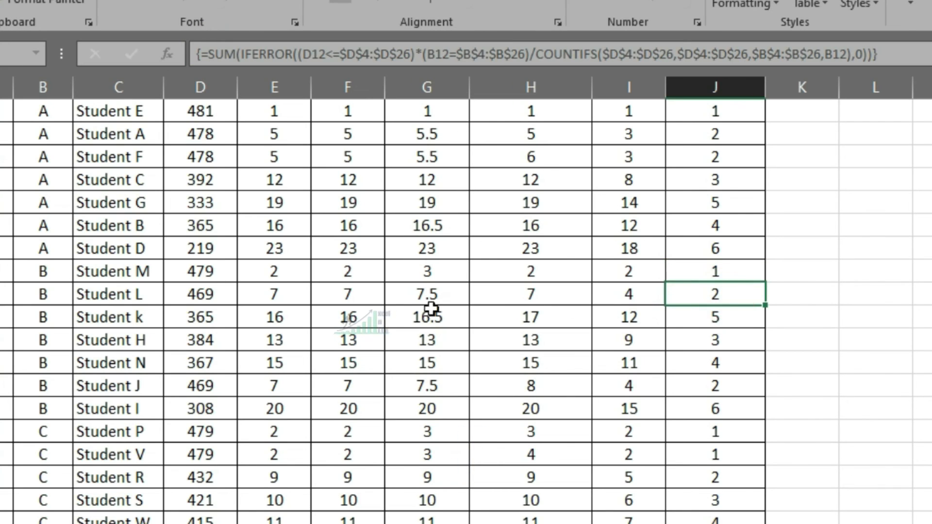
mouse_move(314, 317)
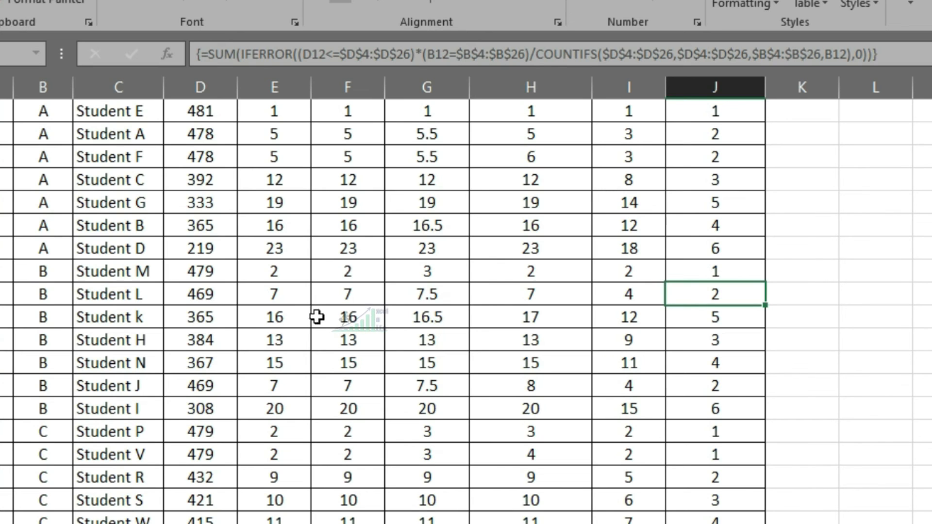
Step: Sort the table by Section A to Z, then by RANKIF section-wise rank smallest to largest
left_click(678, 267)
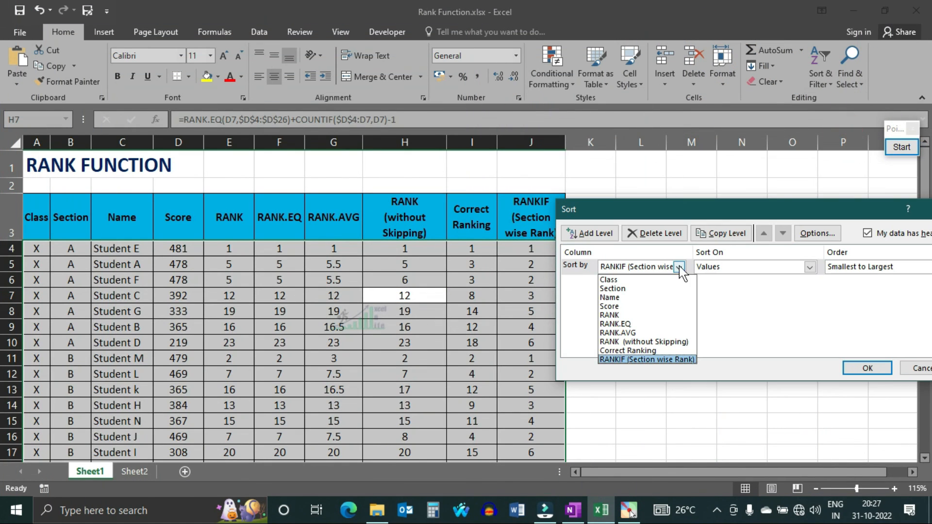
mouse_move(633, 303)
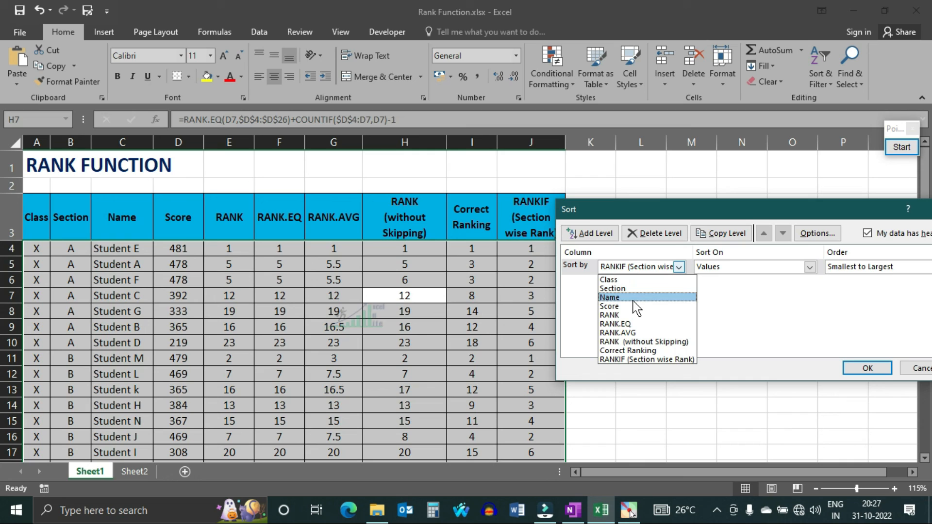
left_click(613, 289)
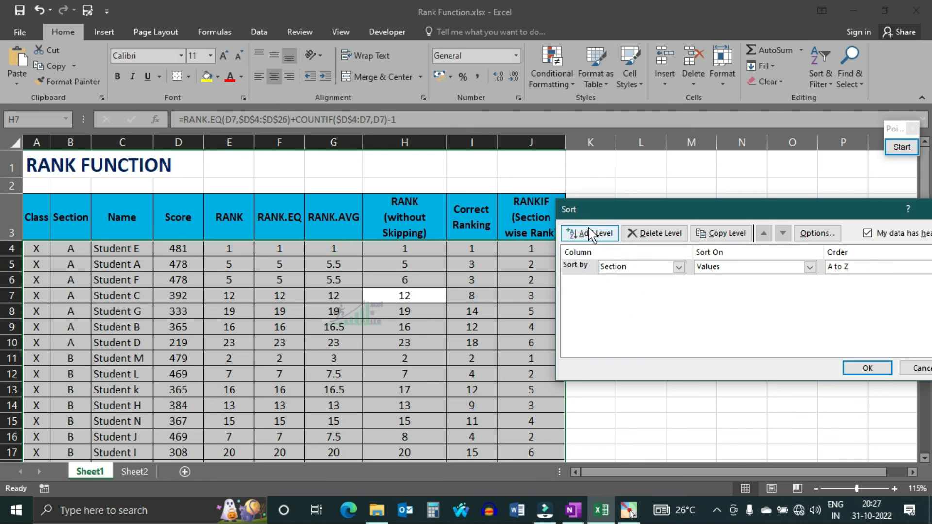
left_click(590, 233)
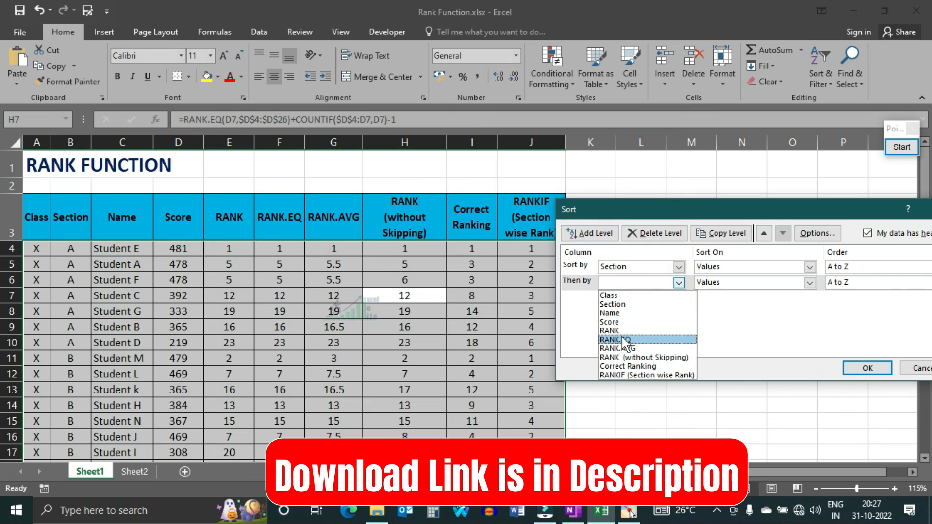
left_click(647, 374)
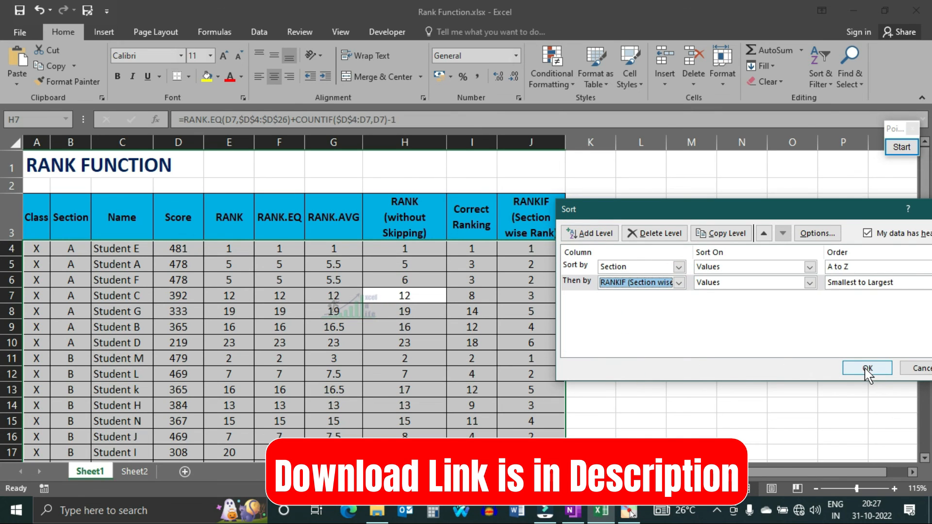
left_click(867, 367)
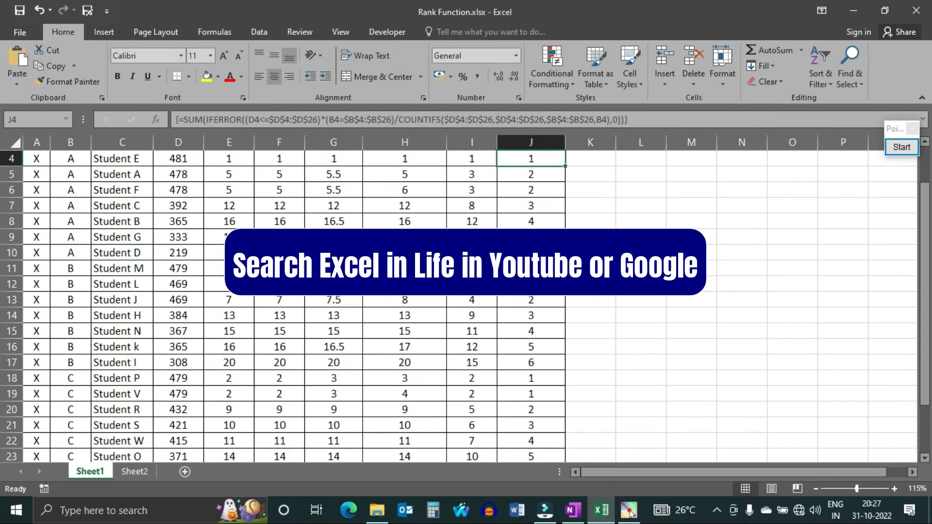
scroll("down", 3)
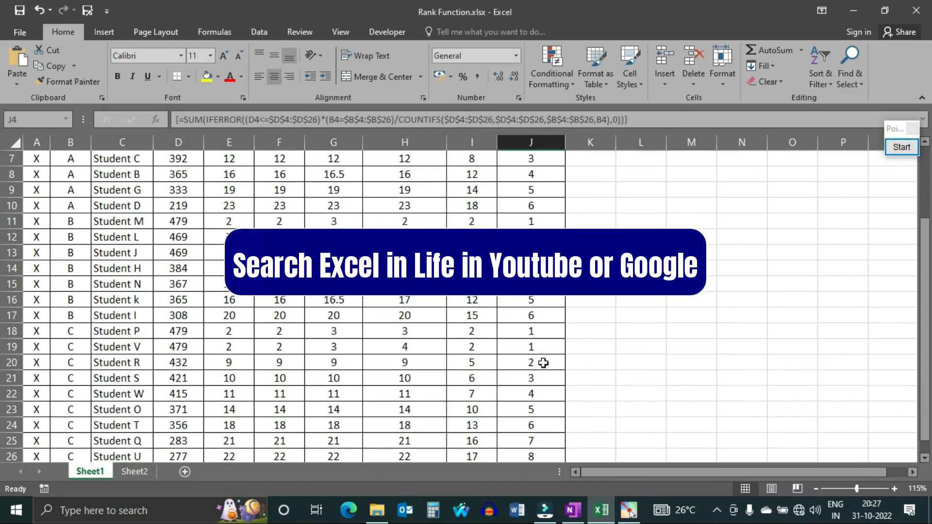